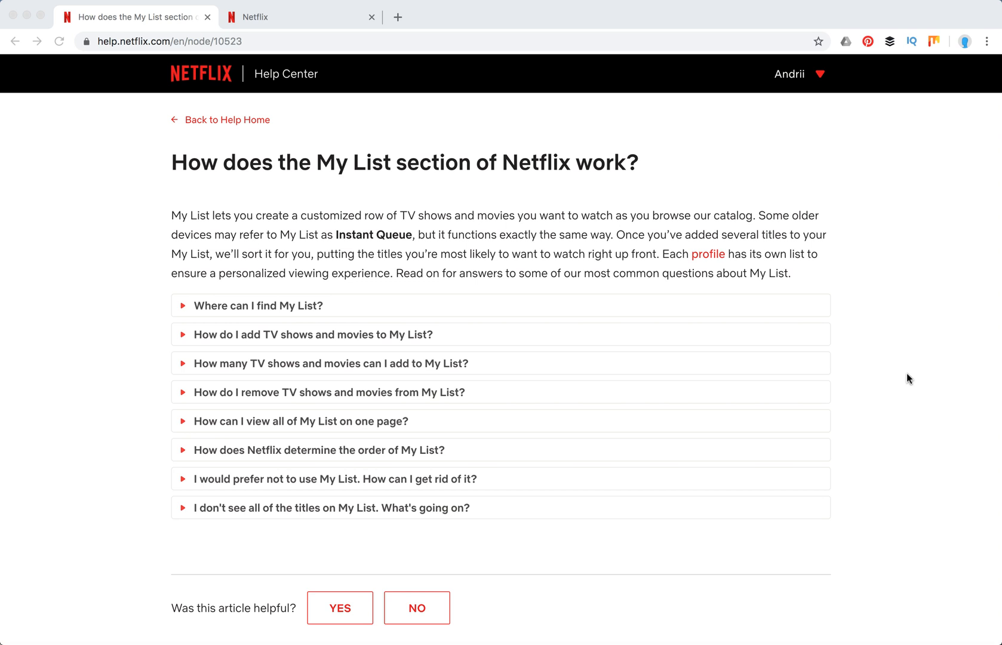
- Scroll the My List article, select the term Instant Queue, and expand the "Where can I find My List?" answer
scroll("up", 3)
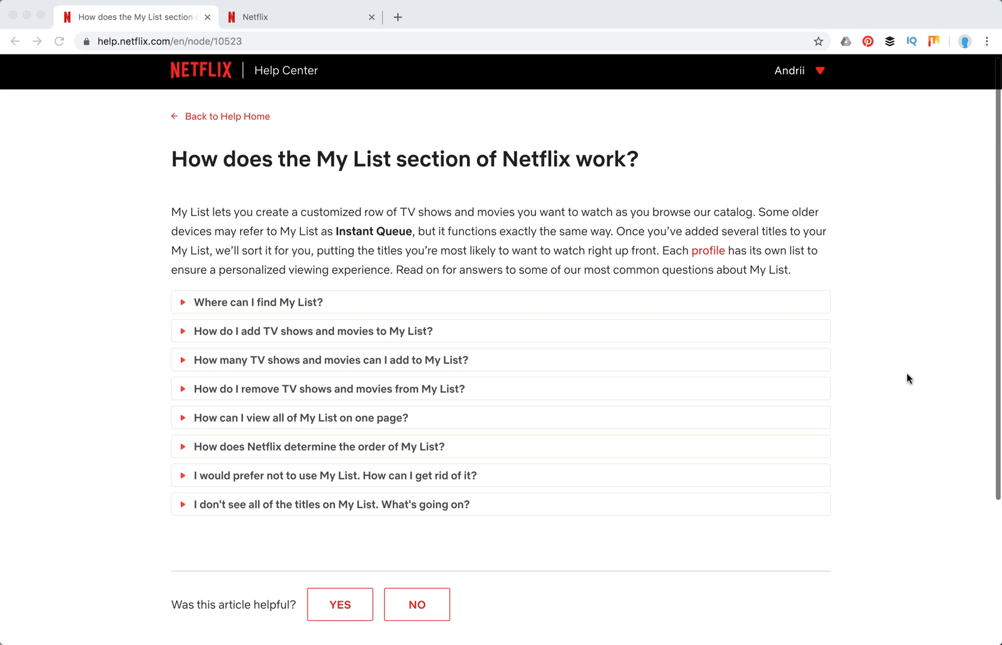
scroll("up", 3)
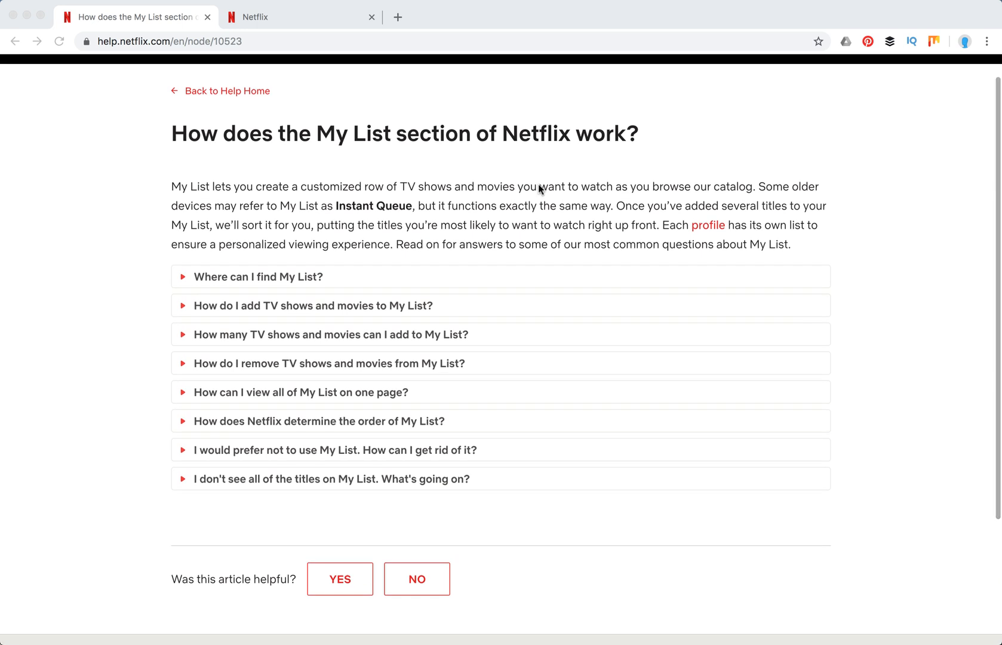
mouse_move(190, 190)
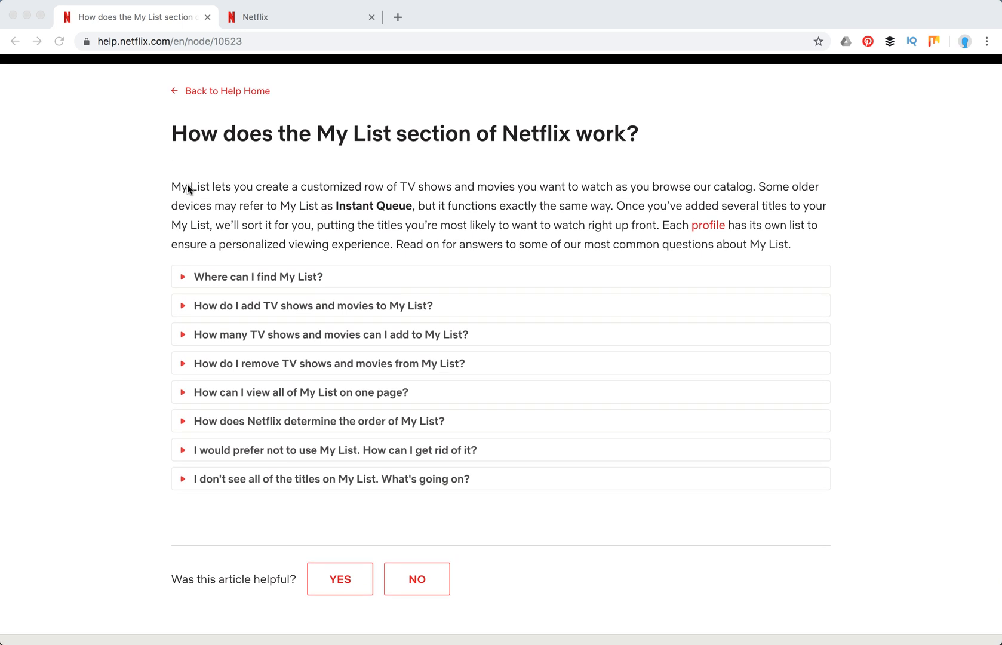
mouse_move(399, 199)
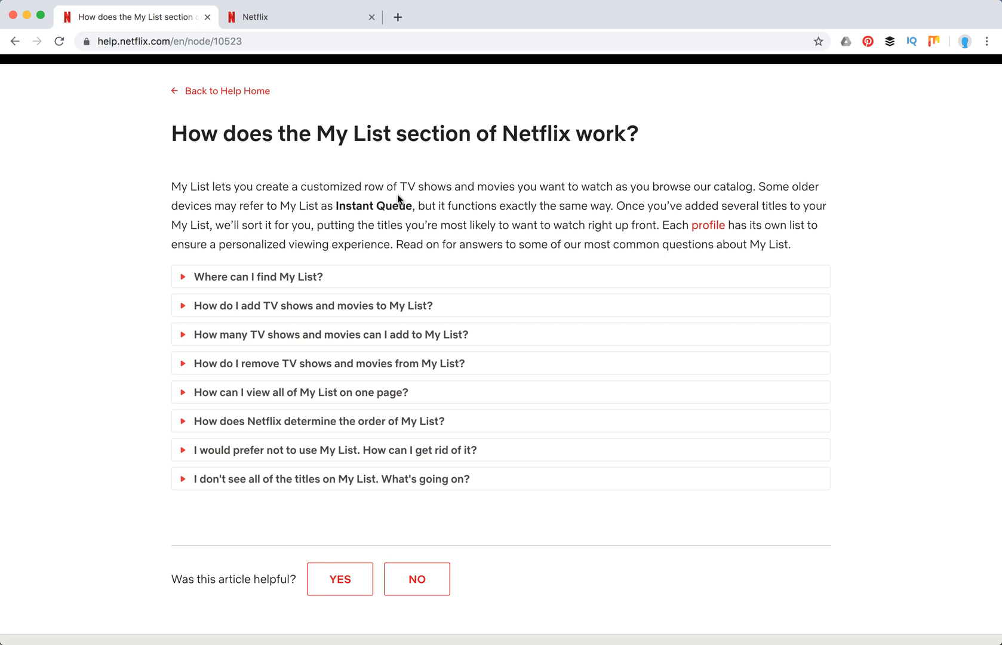
mouse_move(763, 193)
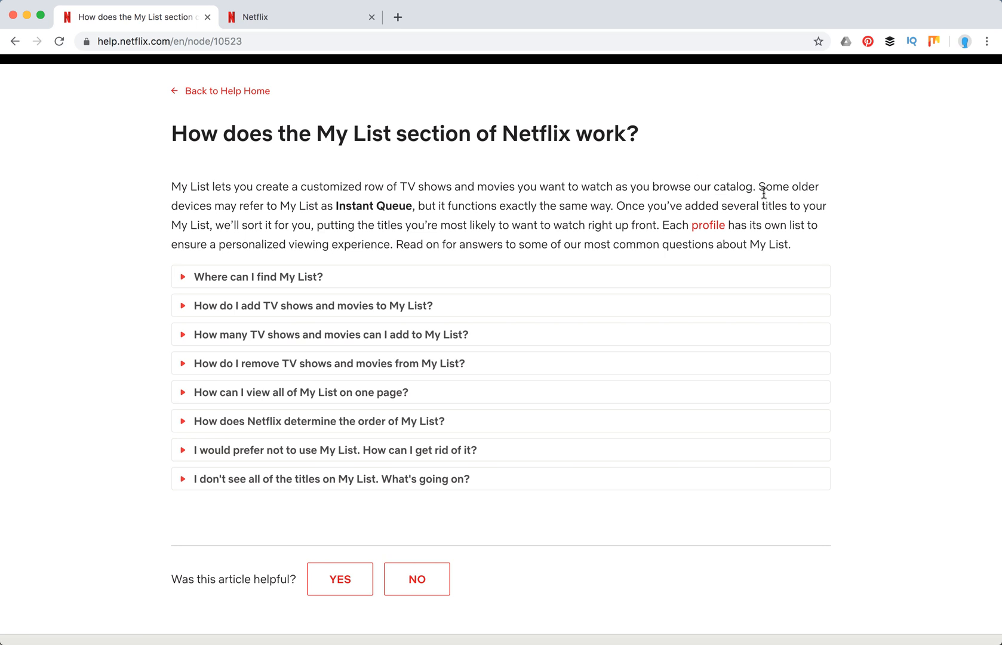
scroll("down", 3)
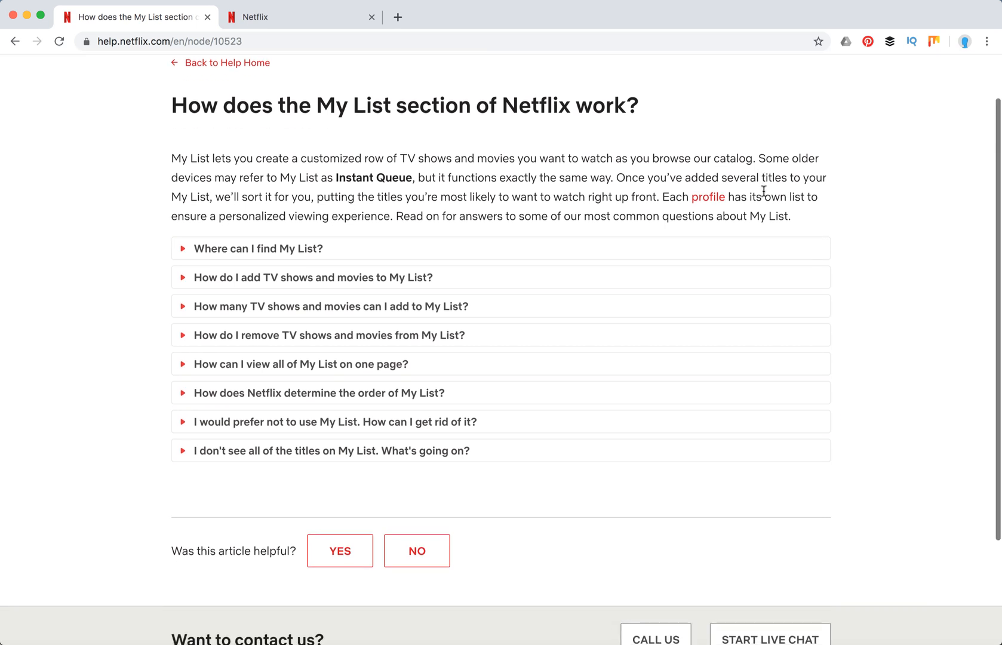
double_click(373, 178)
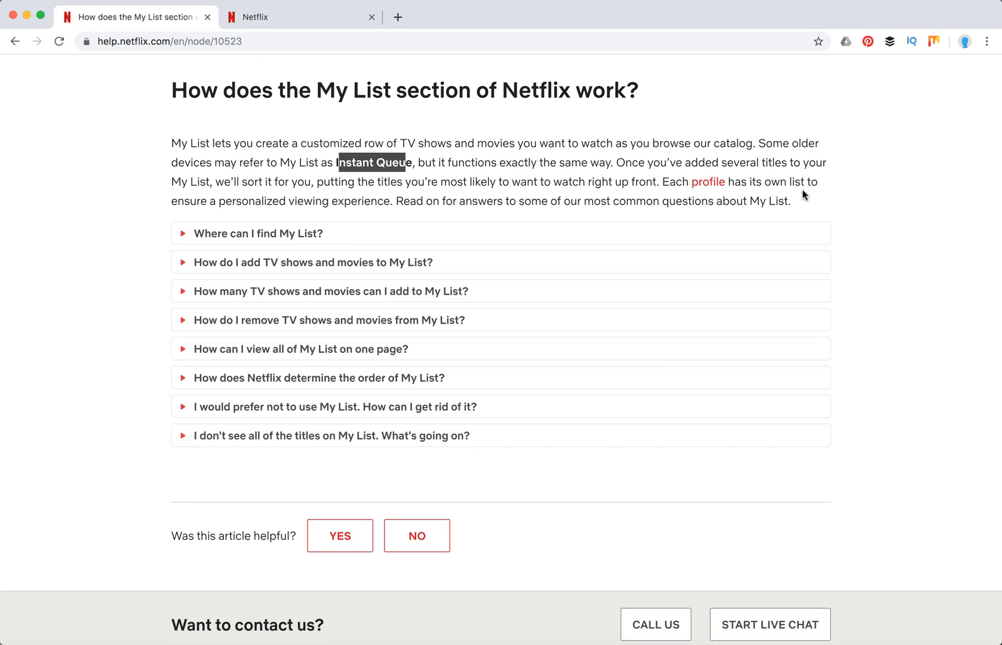
mouse_move(539, 326)
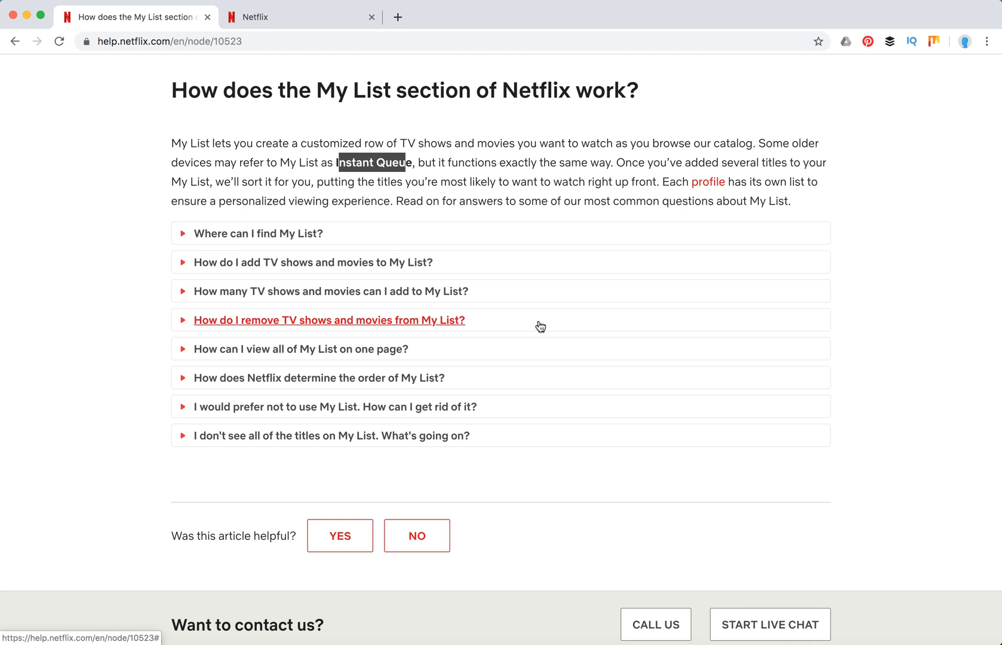
mouse_move(519, 233)
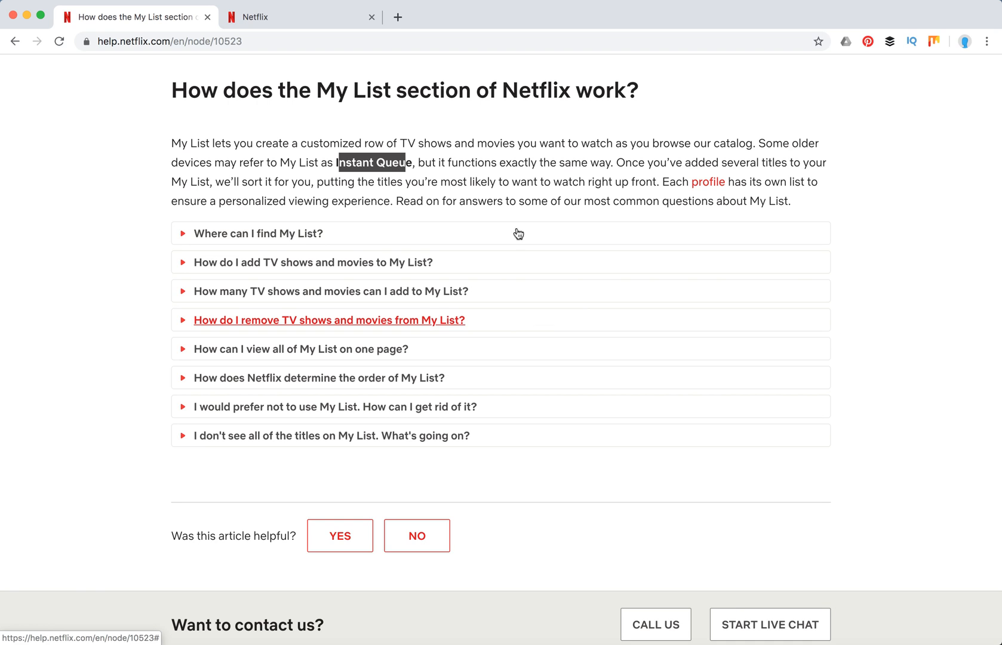
mouse_move(258, 233)
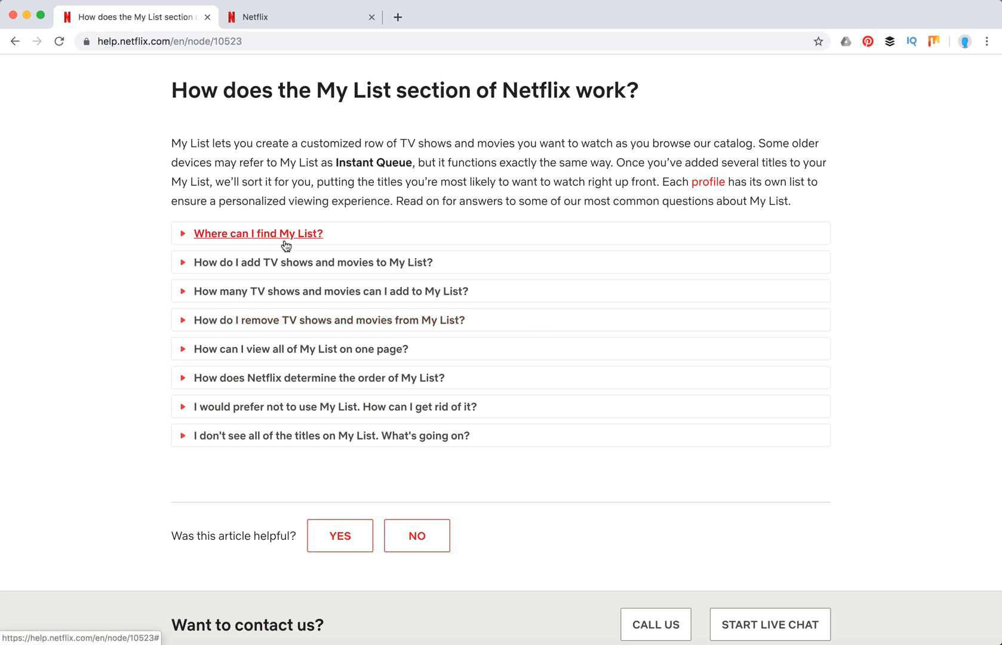
left_click(258, 232)
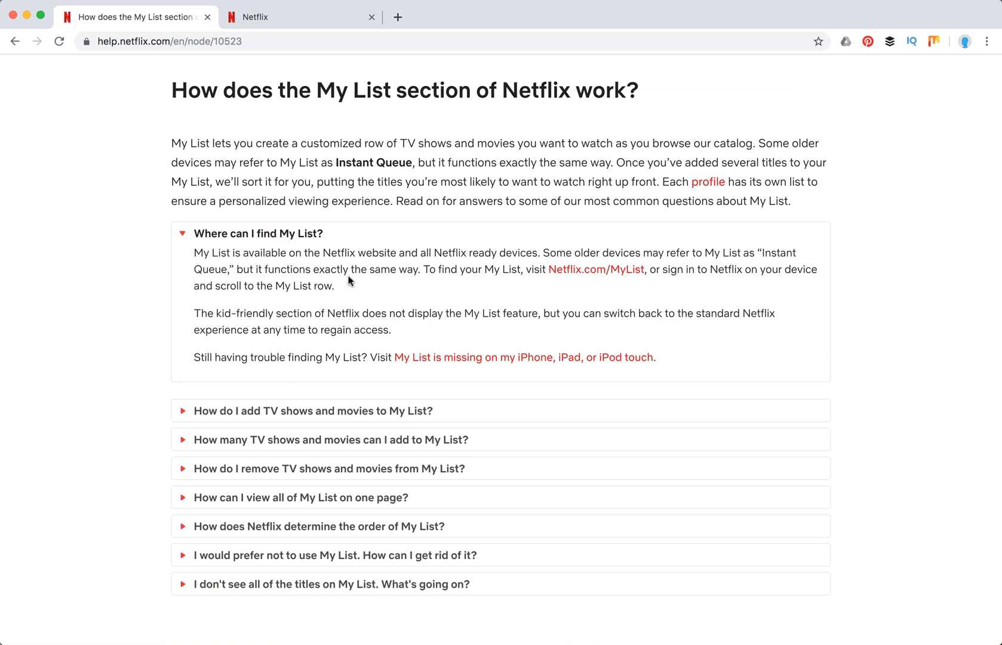
mouse_move(596, 269)
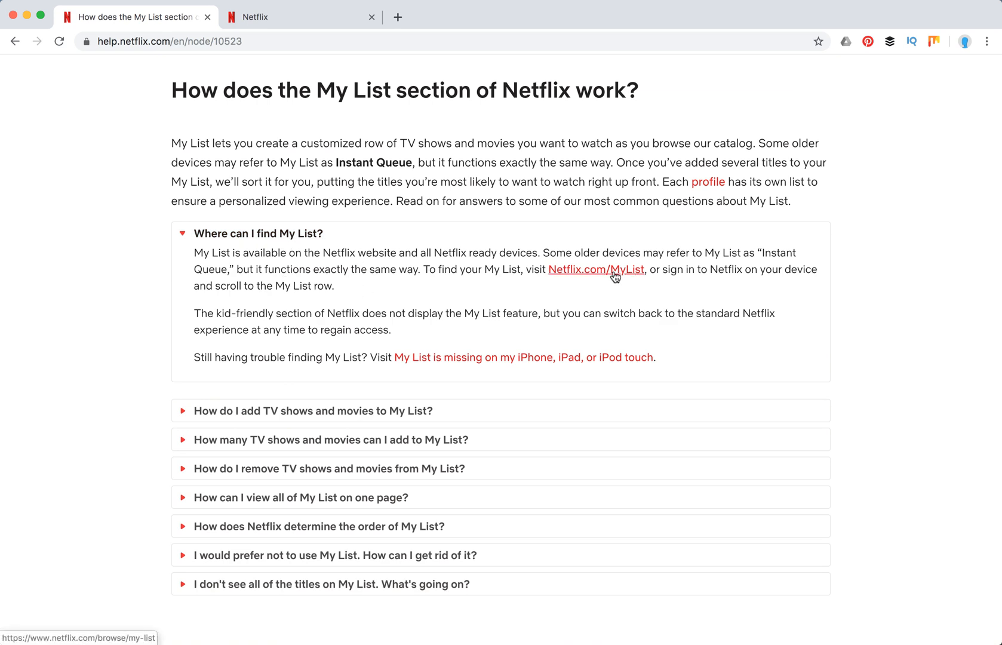
- Follow the Netflix.com/MyList link to view the saved shows and films in a new tab
left_click(594, 269)
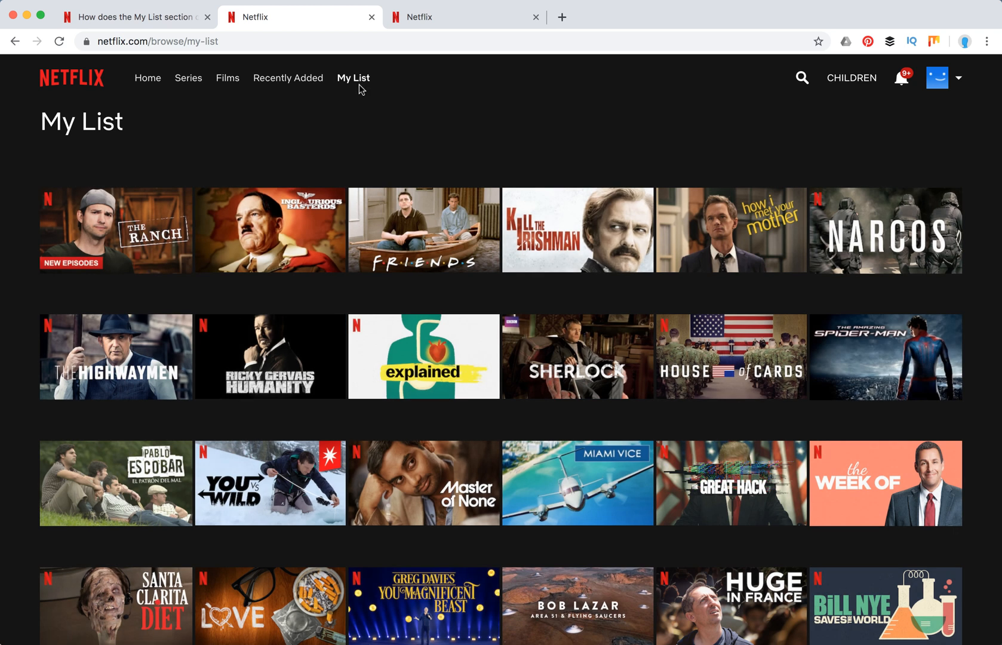
mouse_move(338, 99)
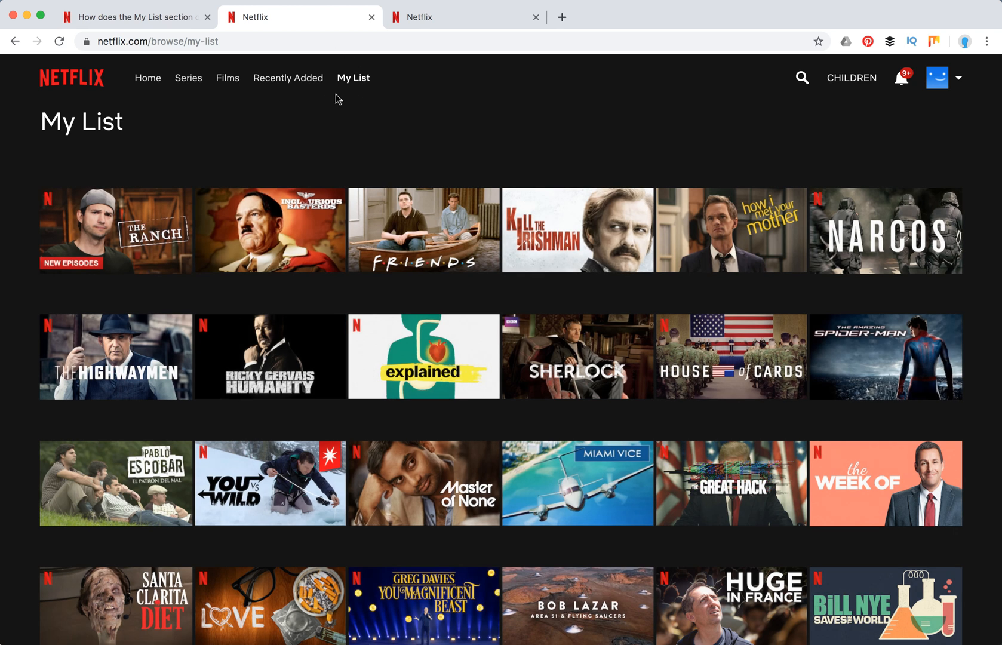
- Return to the help article tab with the "How do I add TV shows and movies" answer expanded
left_click(136, 17)
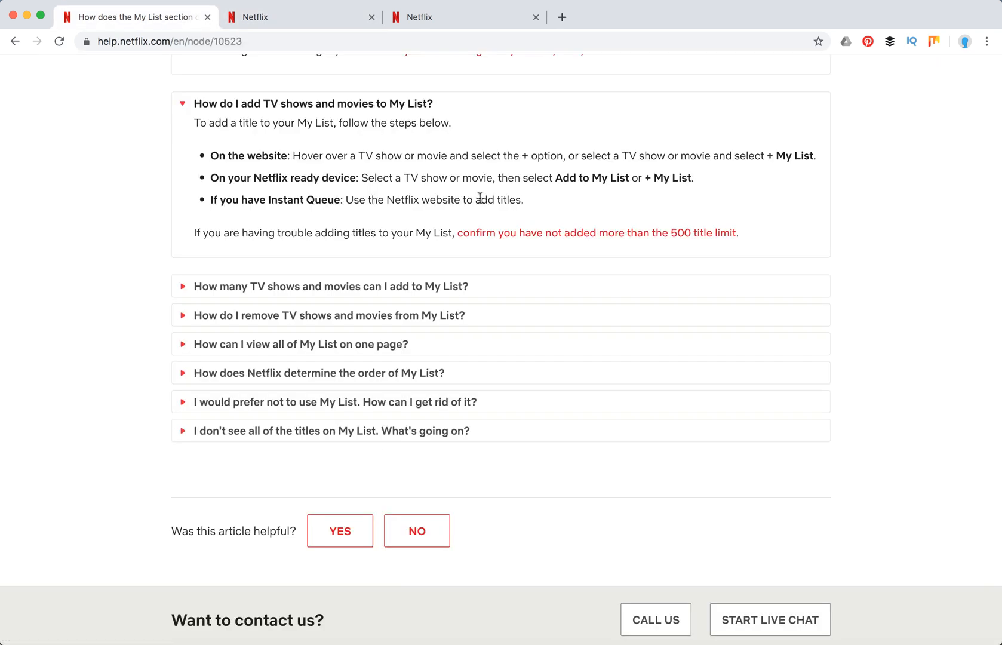
mouse_move(446, 167)
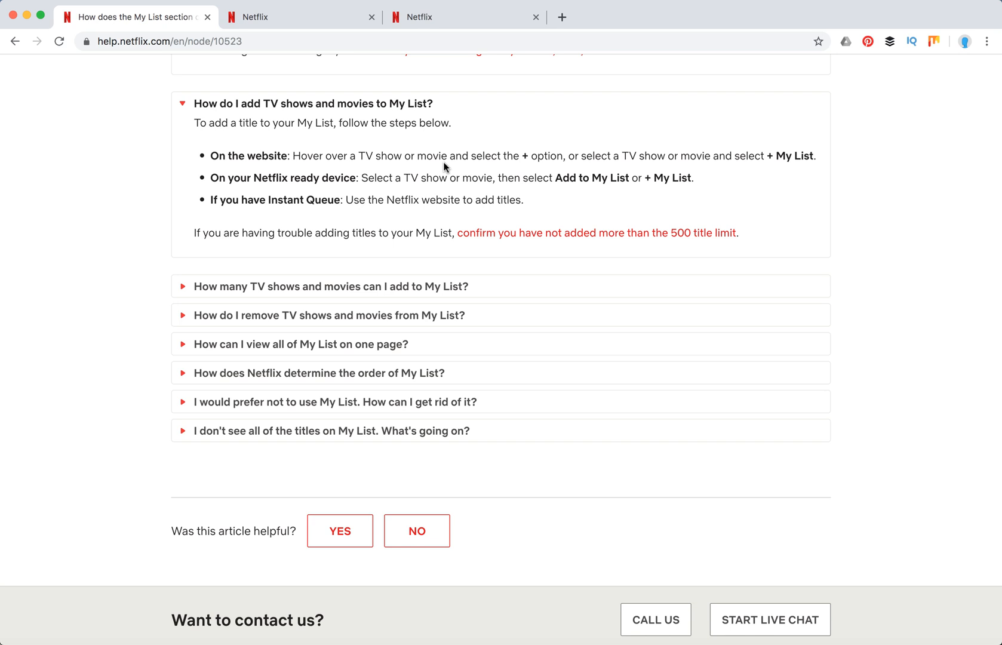
mouse_move(216, 151)
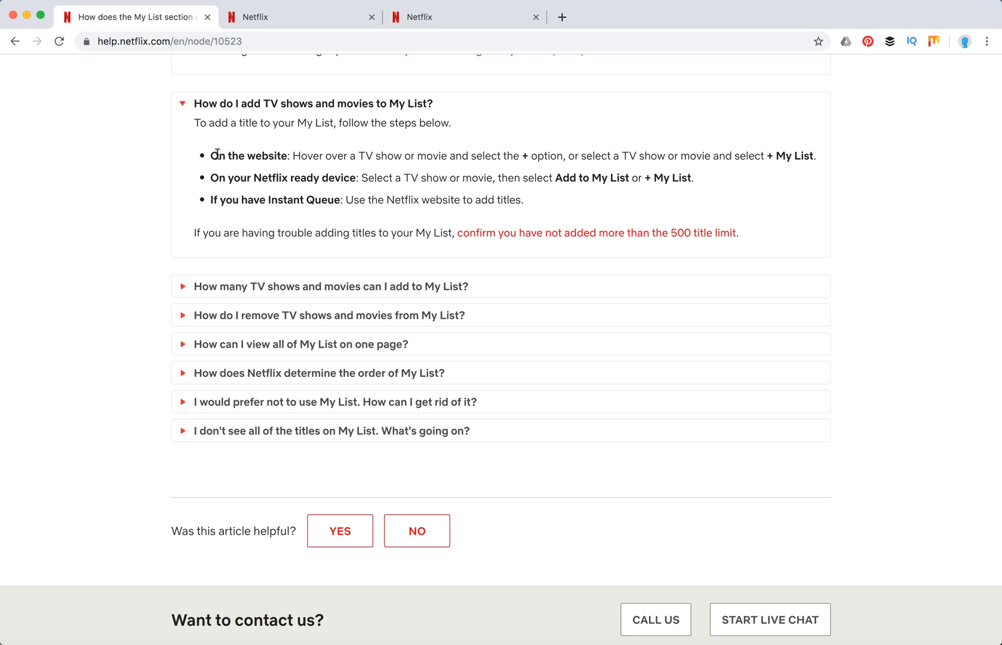
mouse_move(362, 127)
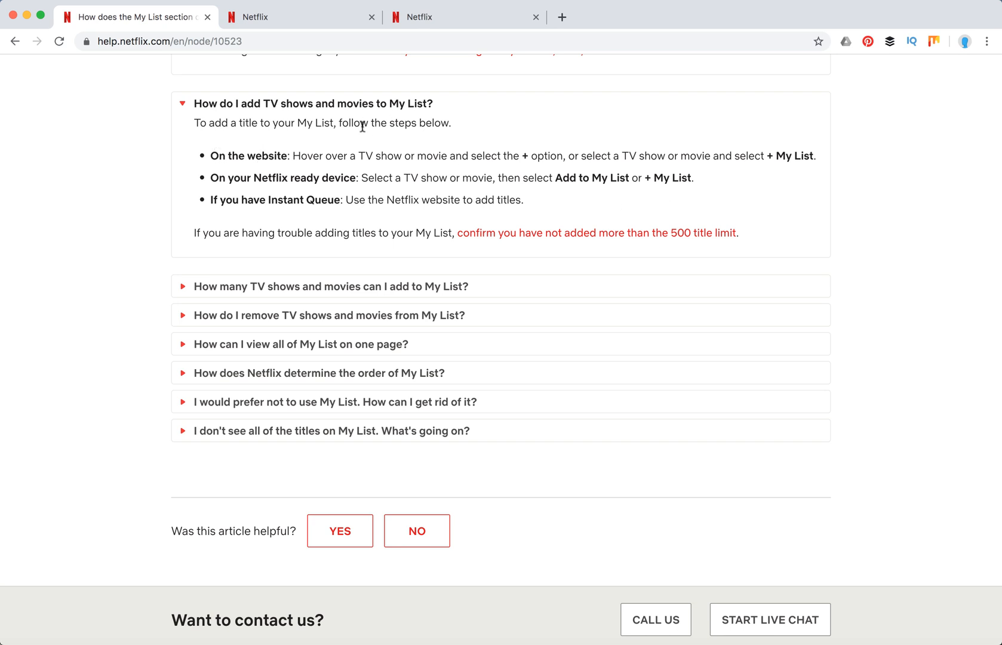
mouse_move(539, 152)
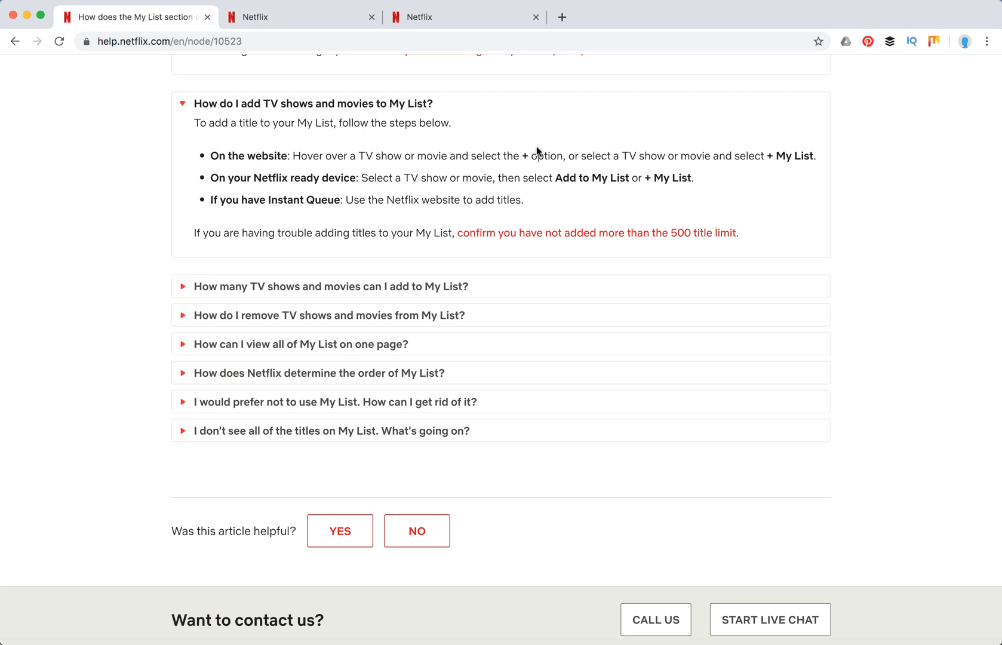
mouse_move(523, 153)
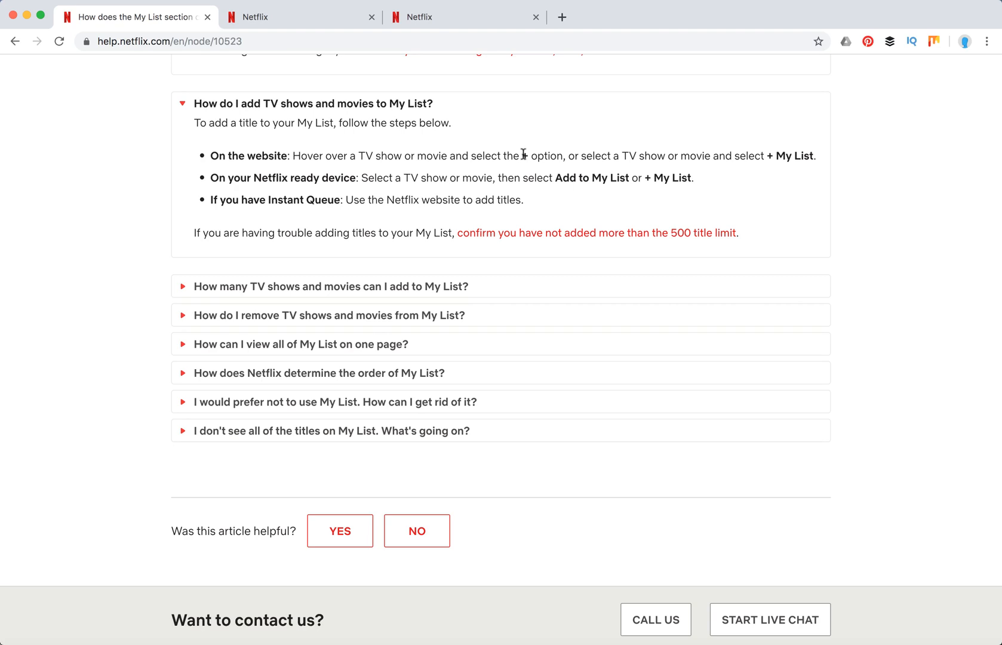
mouse_move(577, 179)
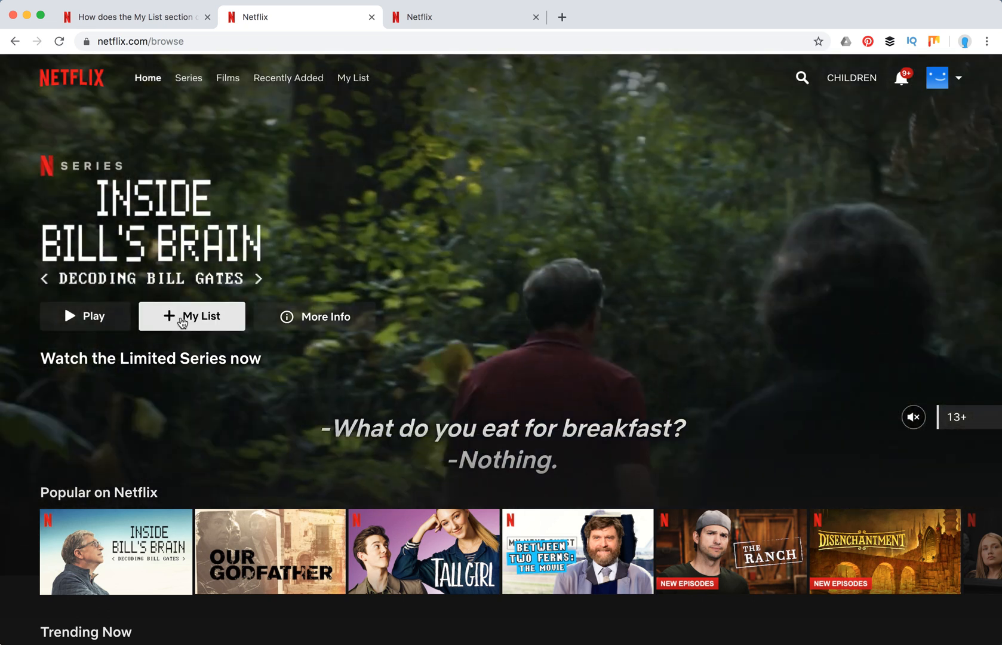
- Add Inside Bill's Brain to My List from the featured banner on the Netflix home page
left_click(192, 316)
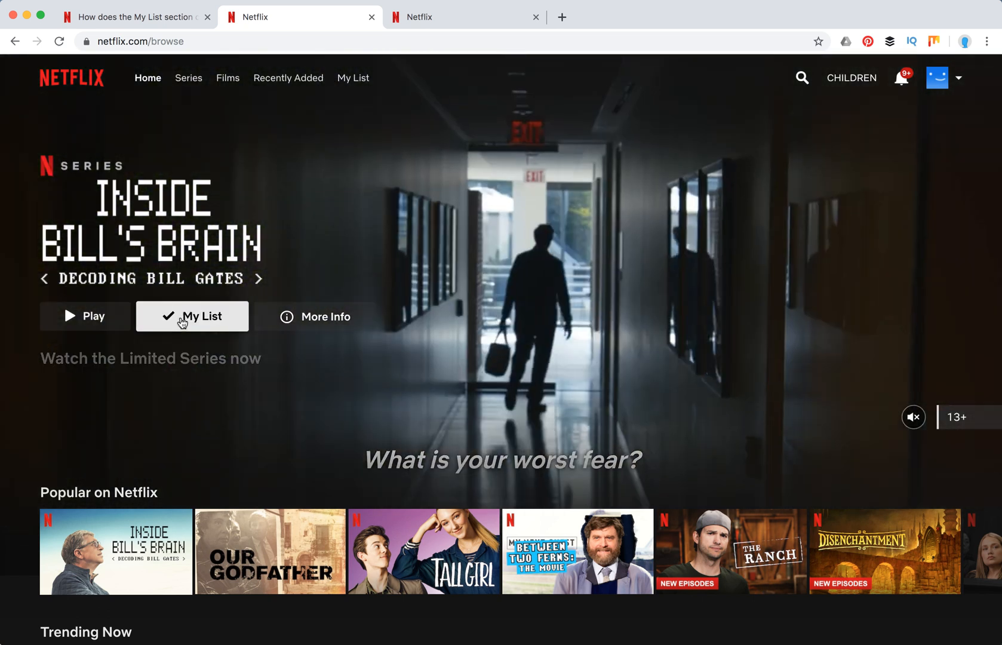
mouse_move(224, 373)
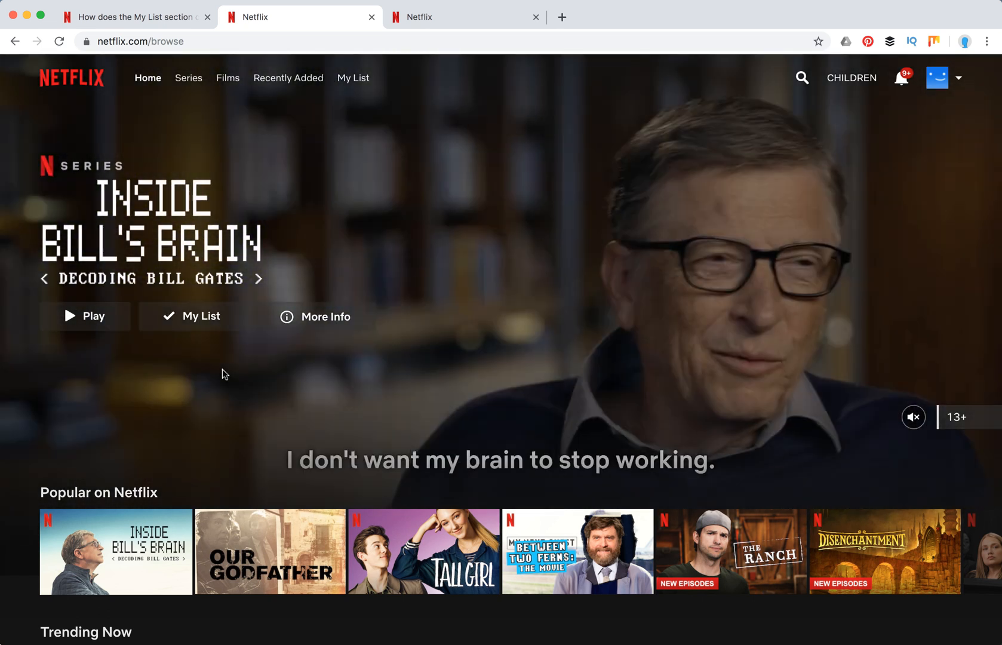
- Return to the article's title-limit answer and expand "How do I remove TV shows and movies from My List?"
left_click(134, 17)
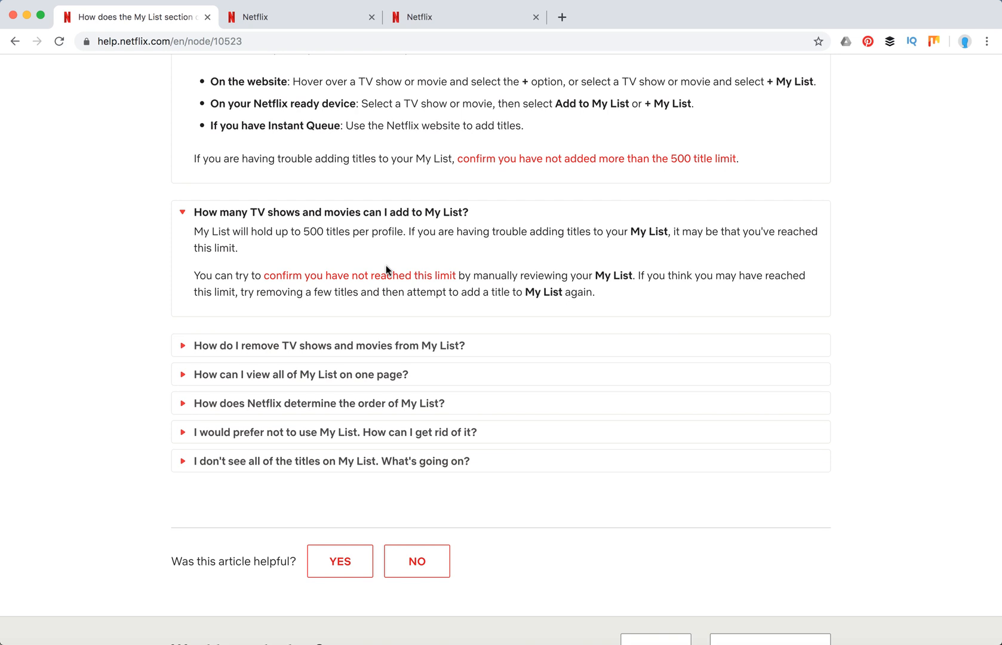
mouse_move(274, 243)
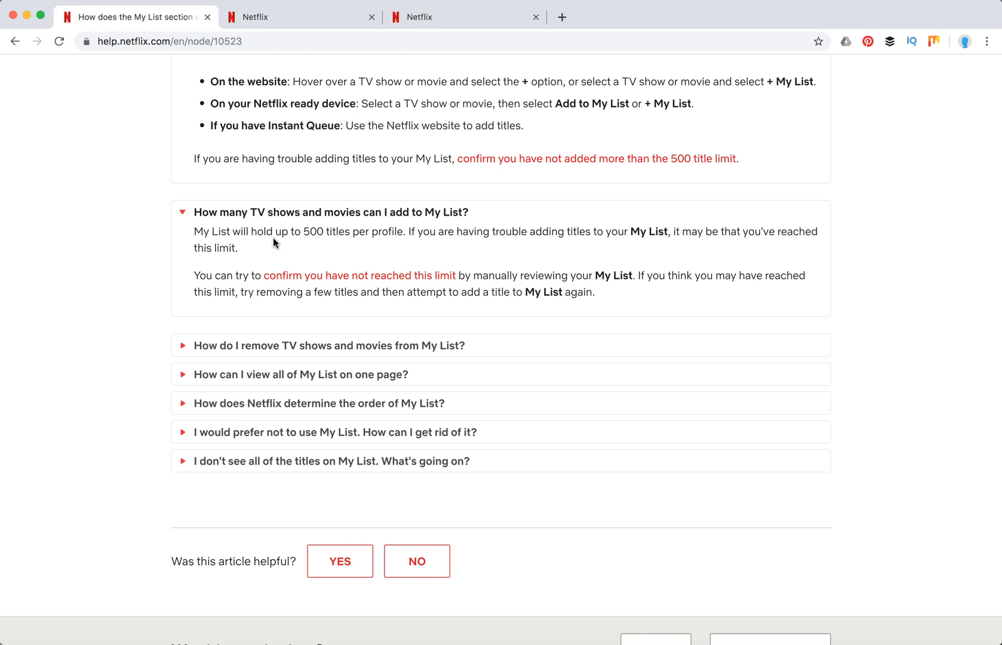
mouse_move(443, 238)
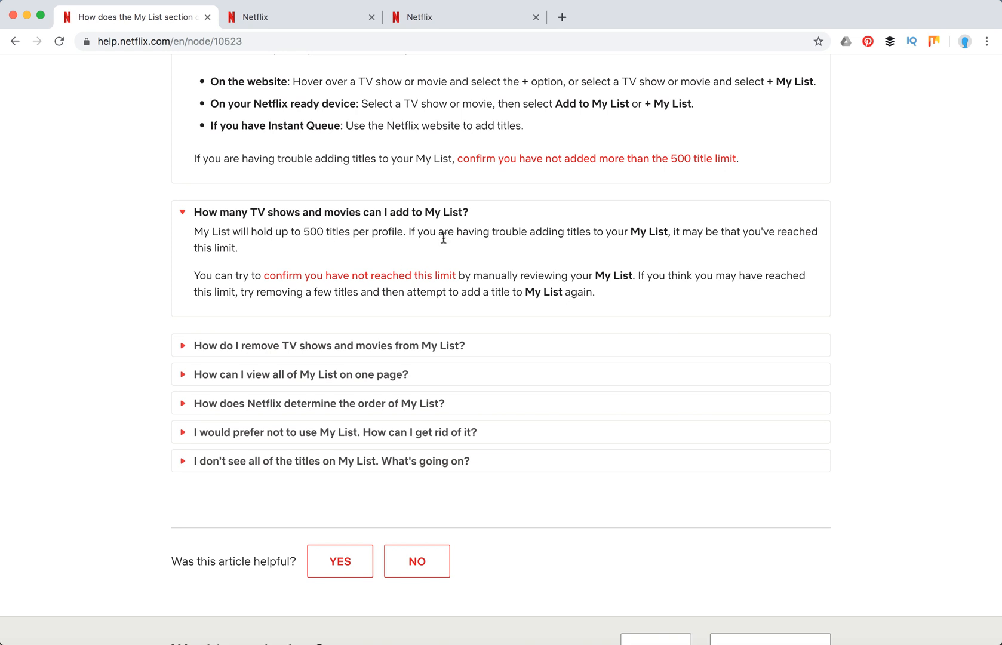
left_click(330, 345)
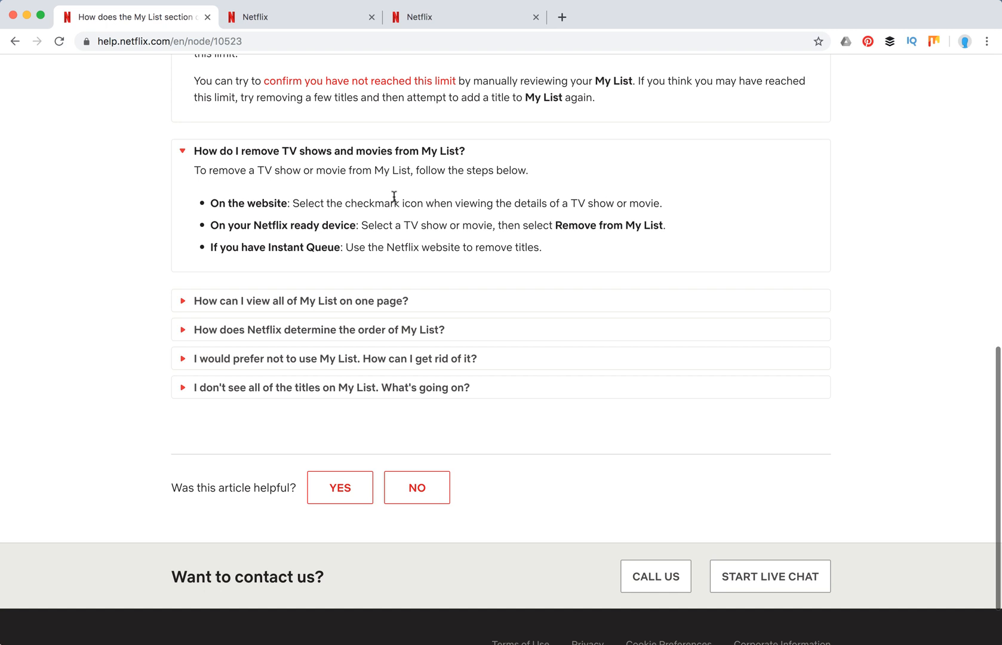
mouse_move(490, 182)
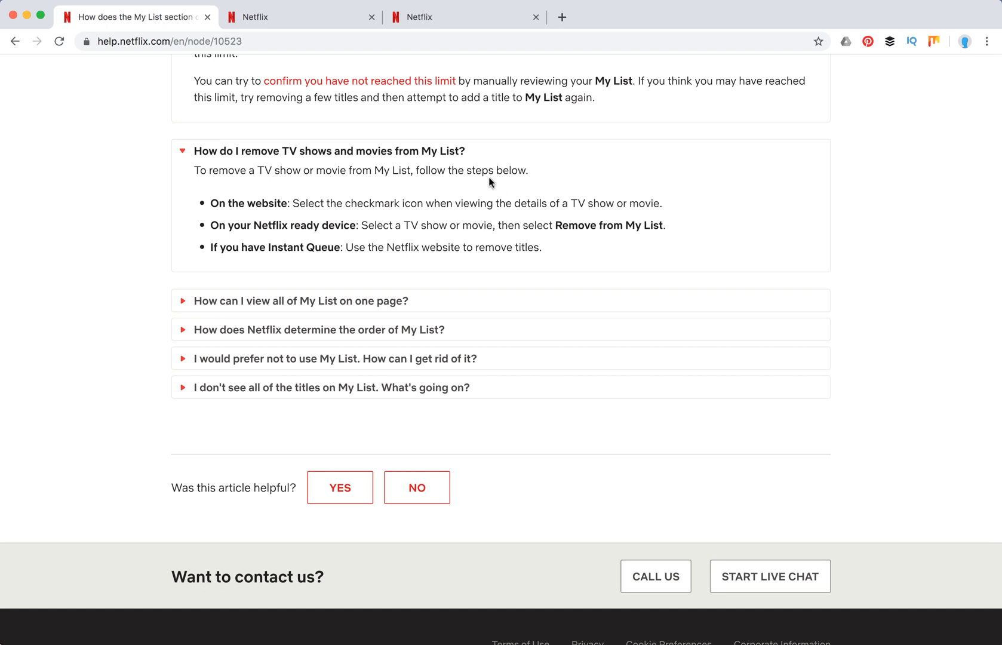
mouse_move(440, 174)
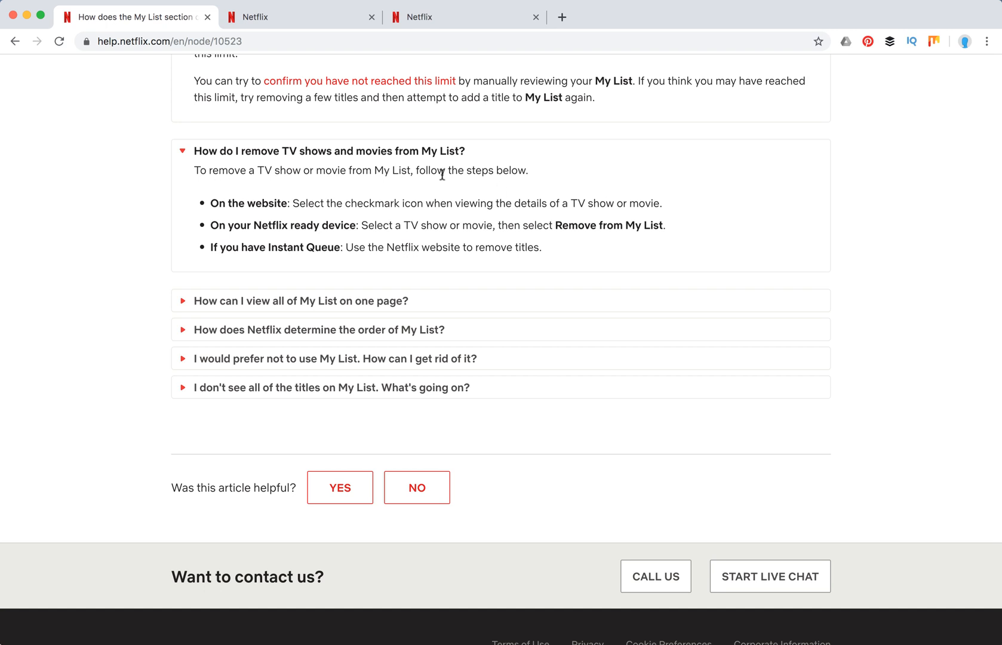
mouse_move(257, 202)
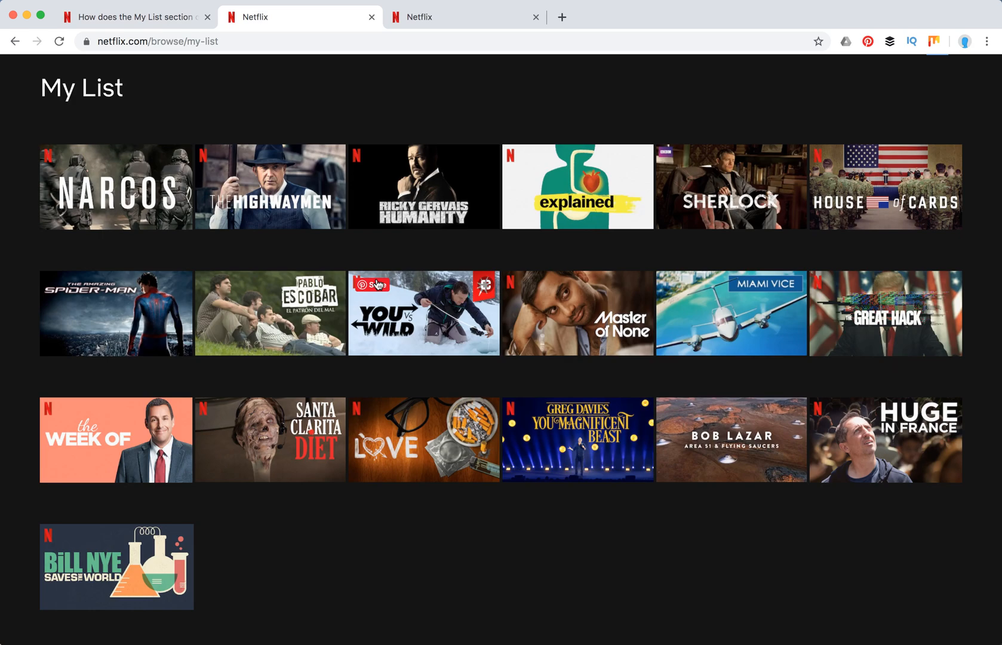
mouse_move(388, 257)
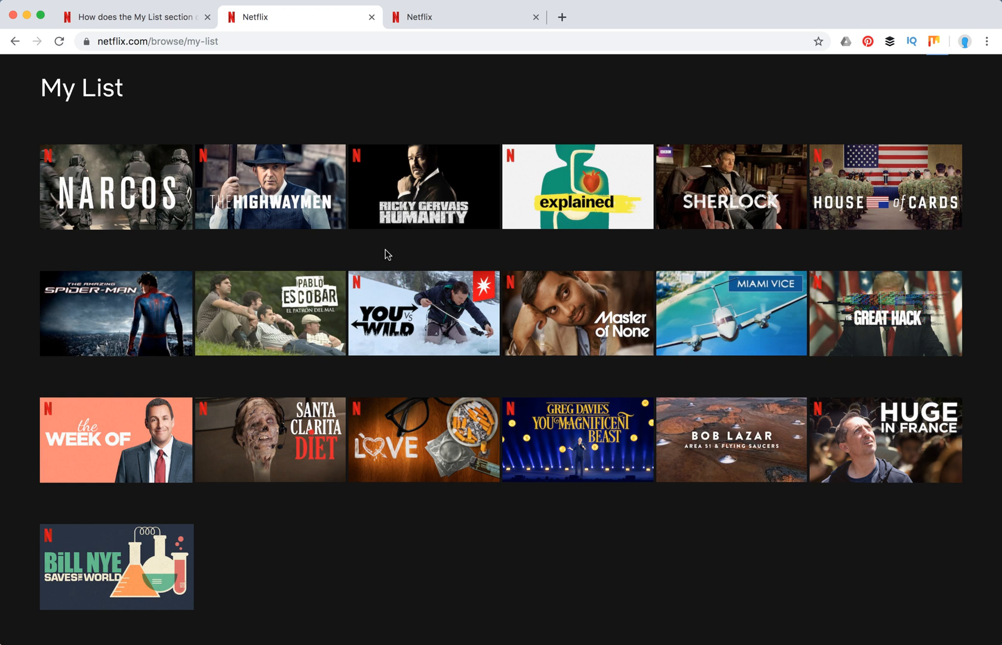
mouse_move(116, 313)
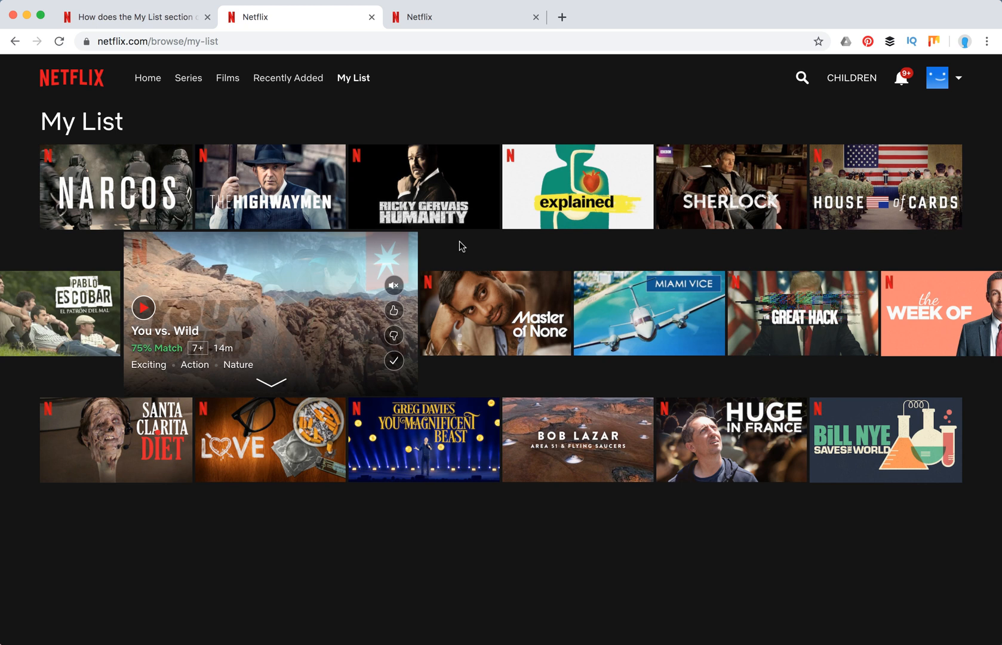
mouse_move(286, 236)
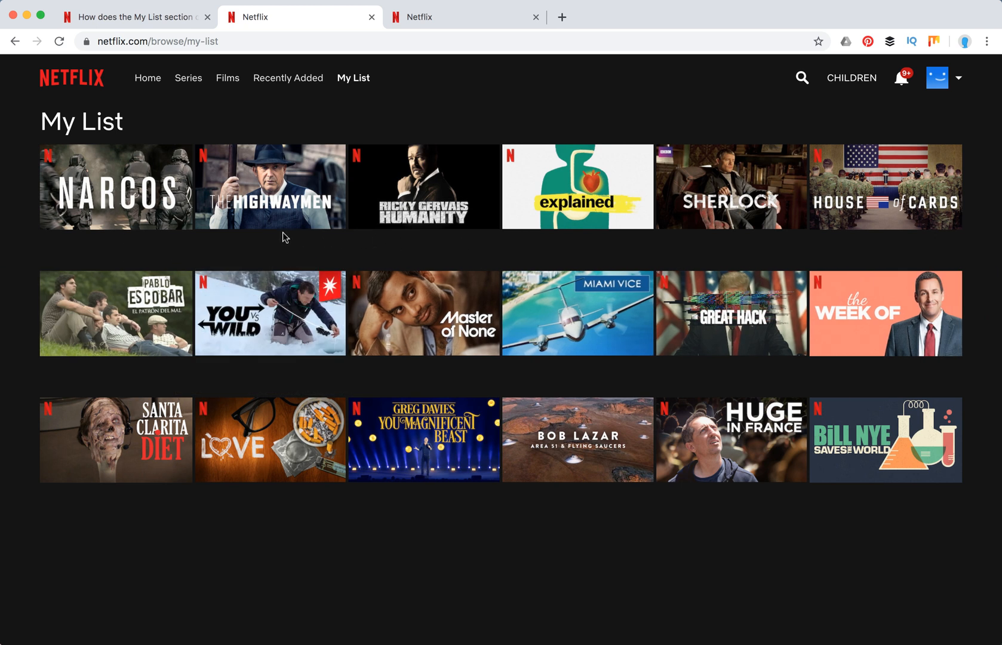
mouse_move(207, 259)
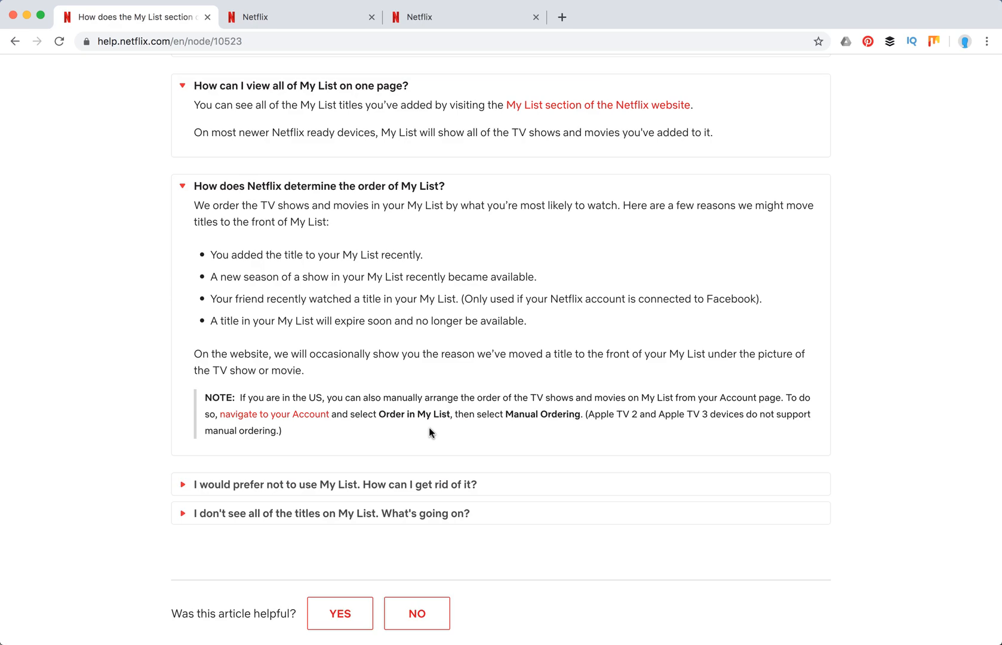
mouse_move(445, 314)
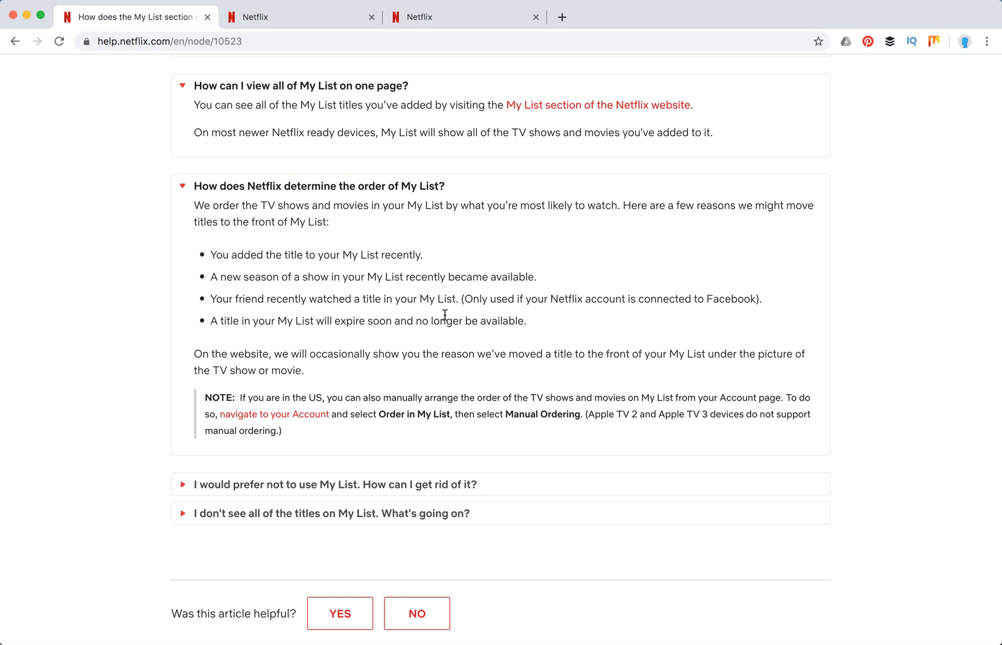
mouse_move(365, 257)
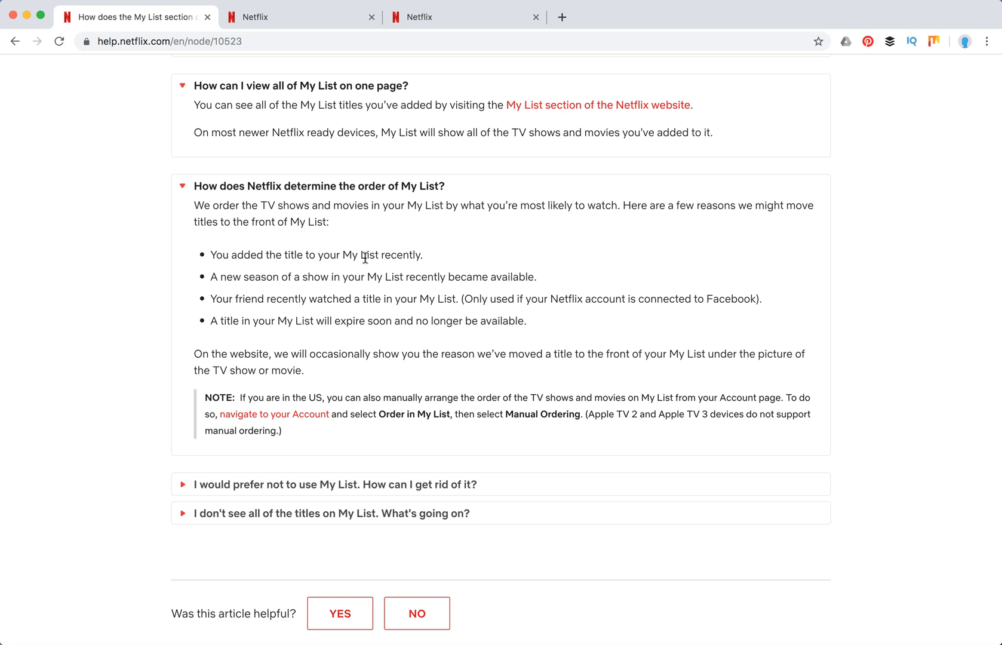
mouse_move(527, 217)
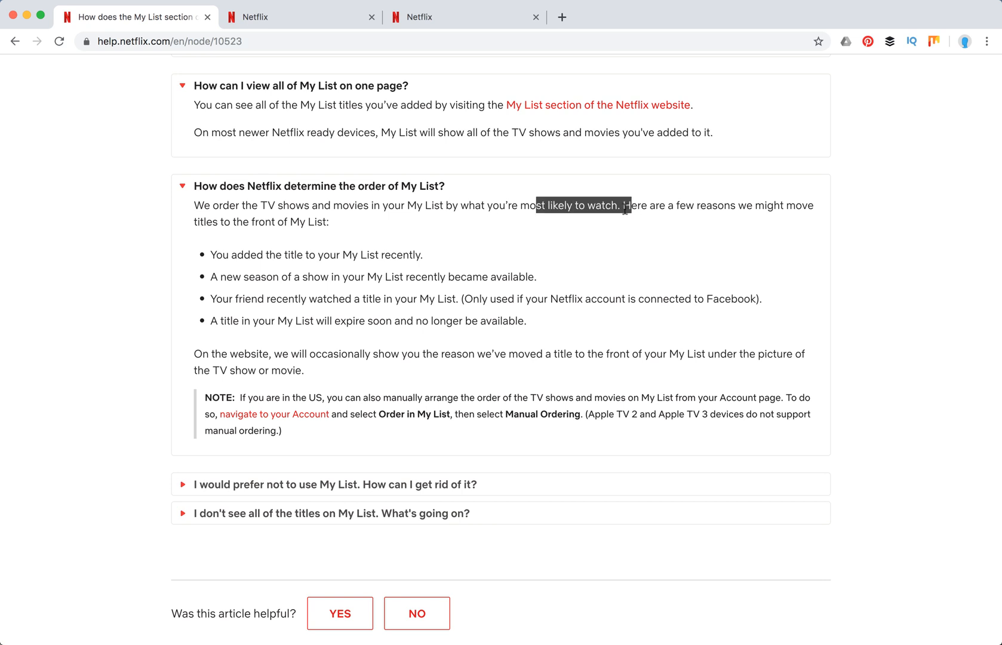
mouse_move(362, 265)
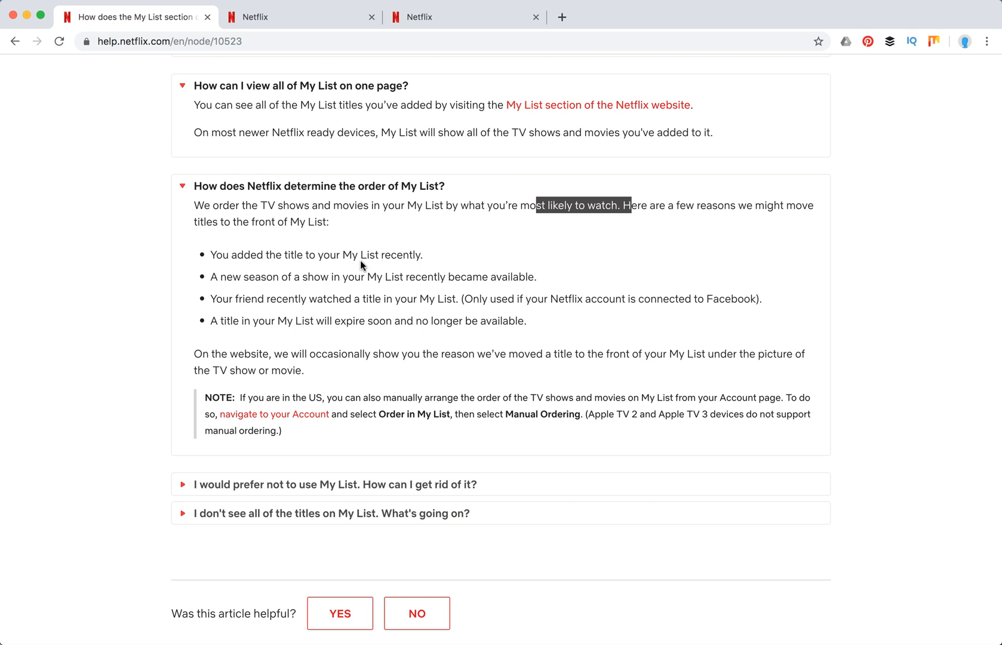
- Expand the answers on viewing all of My List on one page and how Netflix orders it
scroll("down", 3)
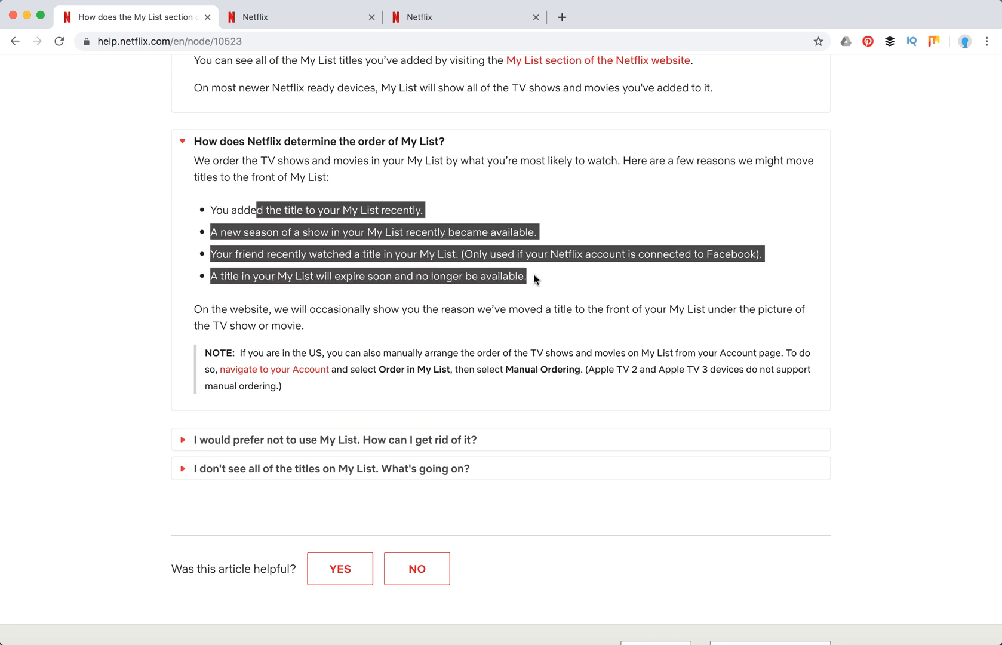
left_click(534, 281)
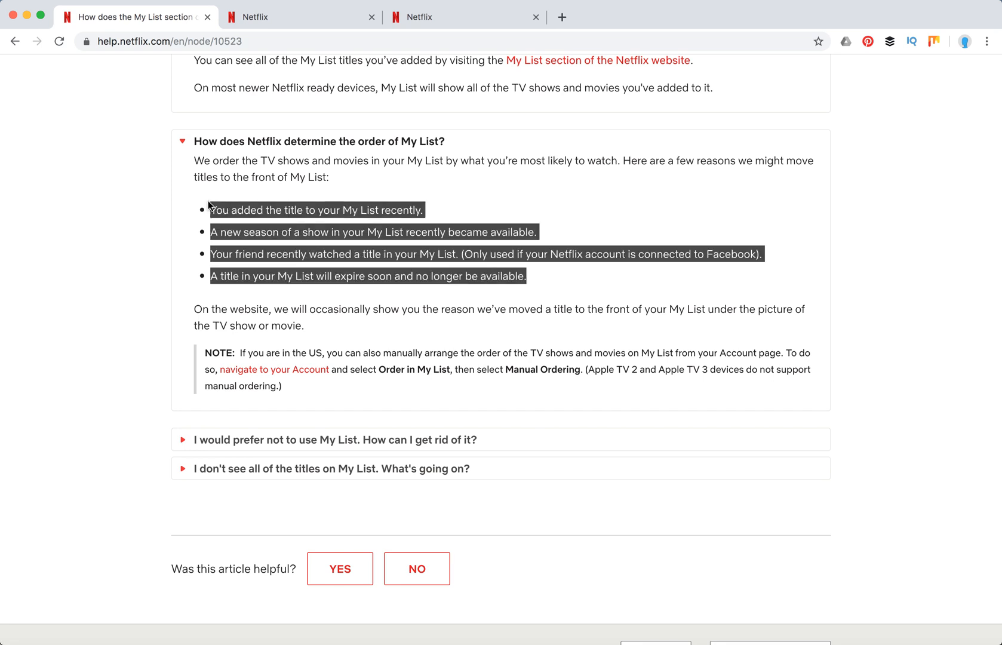
mouse_move(307, 249)
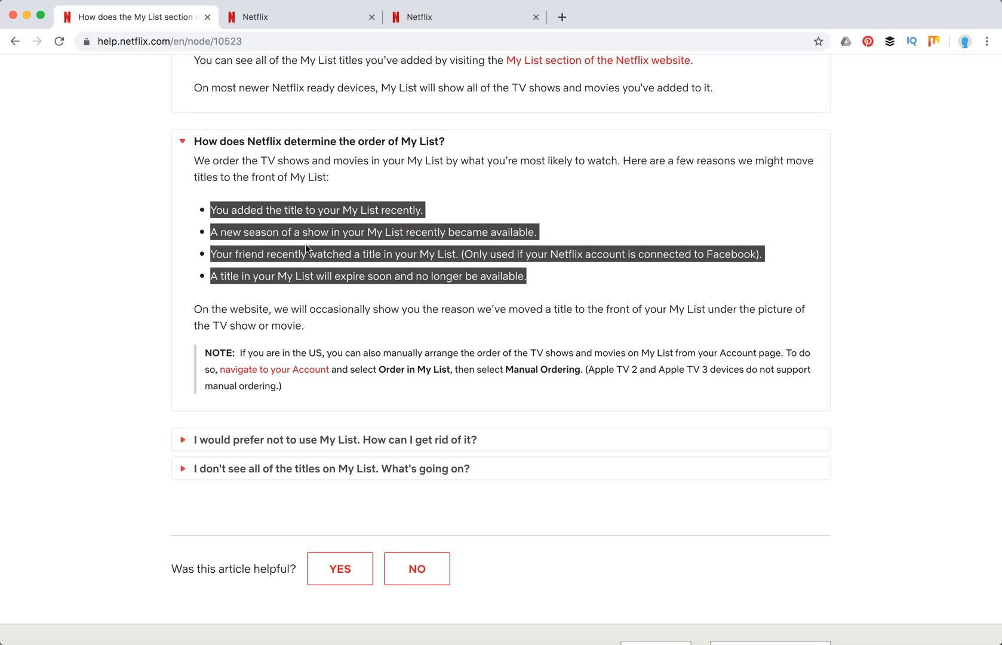
mouse_move(394, 371)
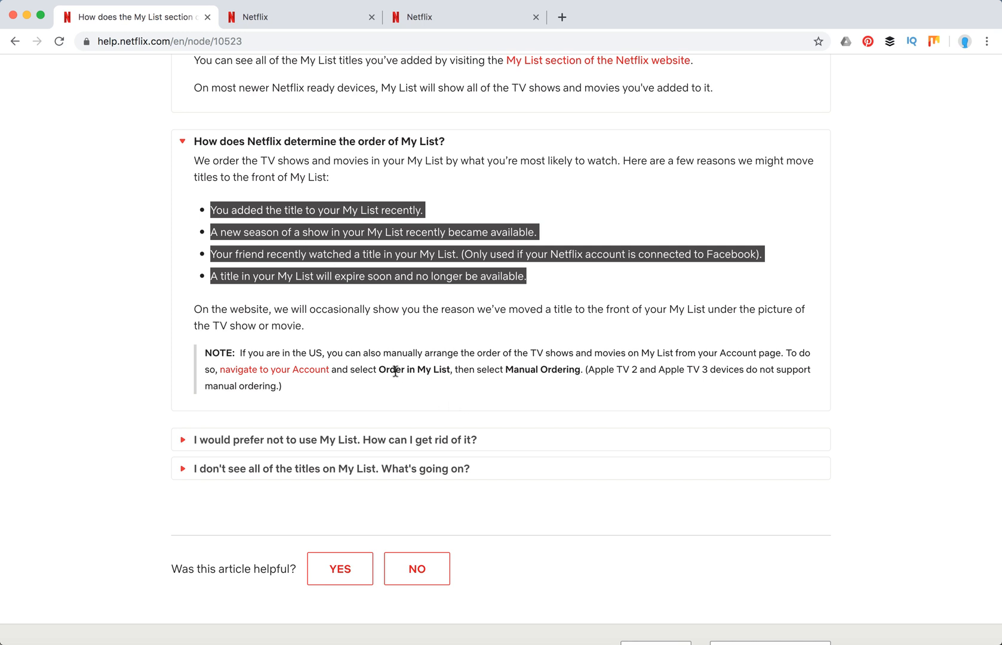
mouse_move(547, 380)
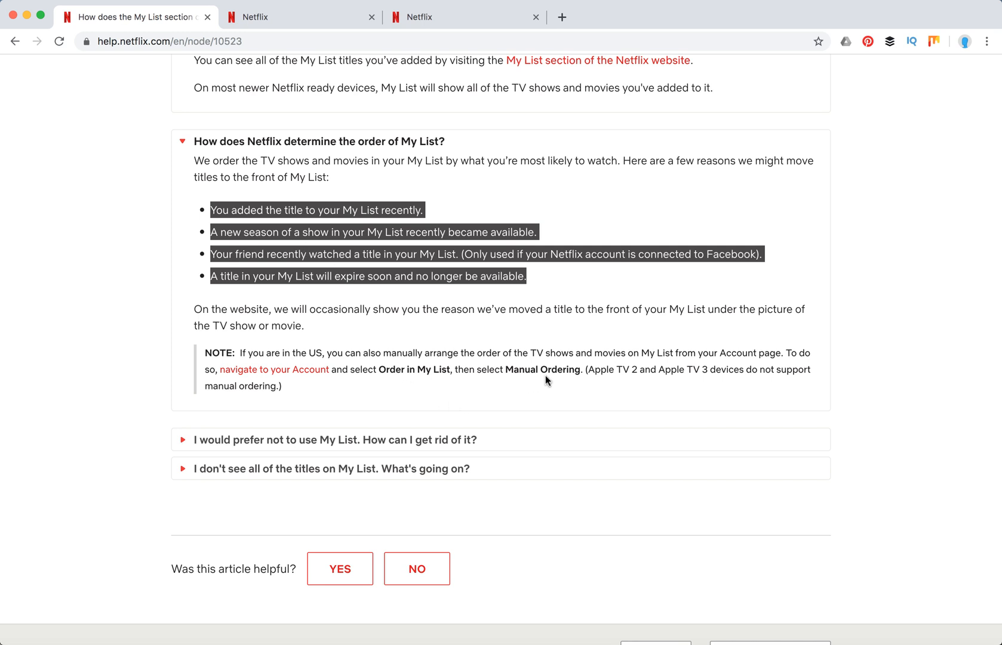
mouse_move(257, 354)
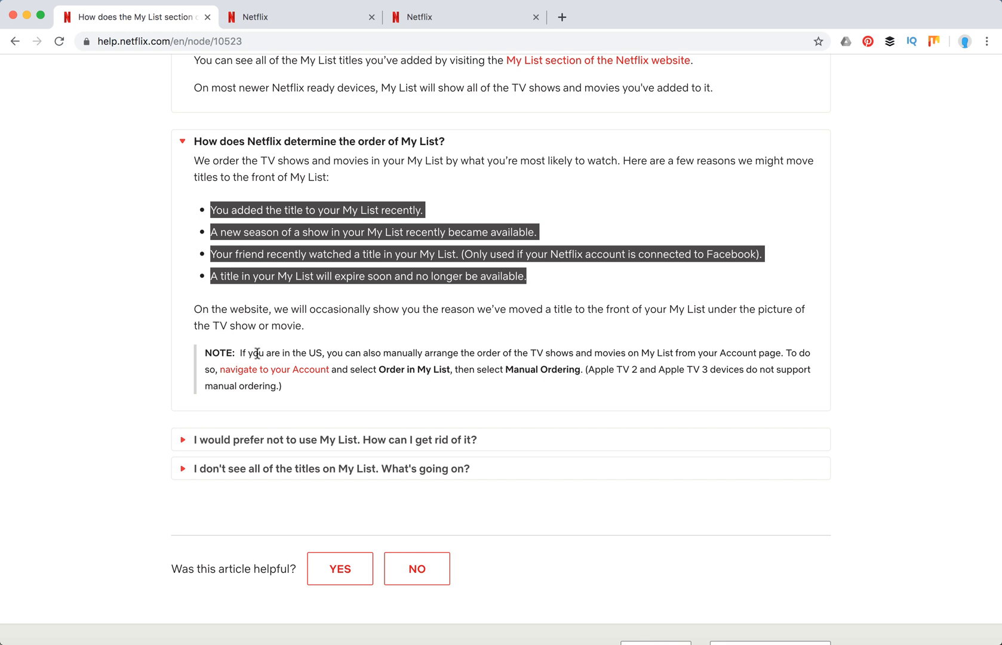
mouse_move(393, 343)
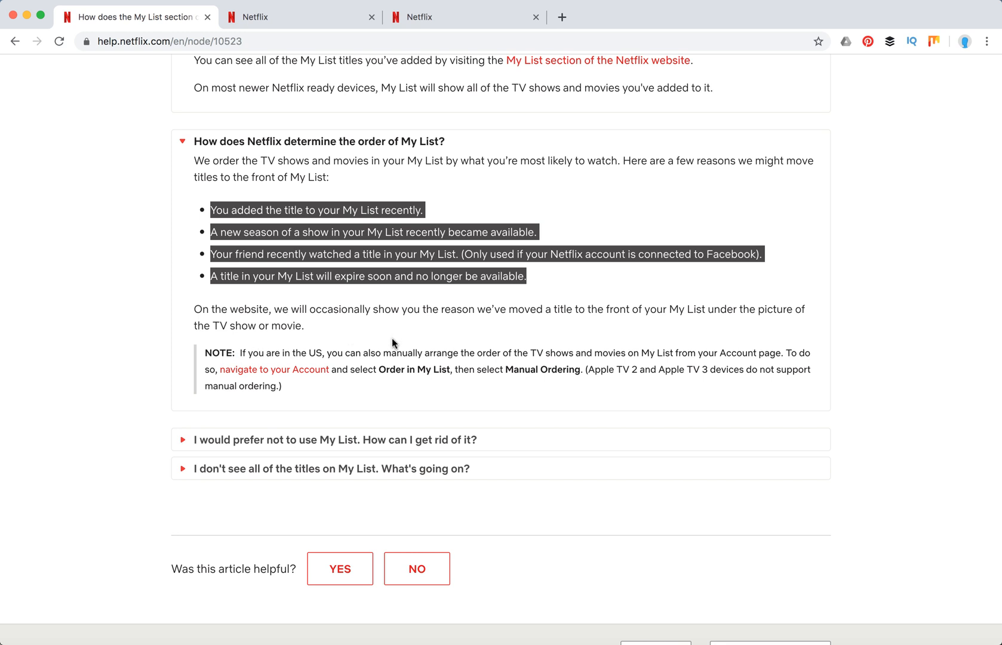
left_click(332, 439)
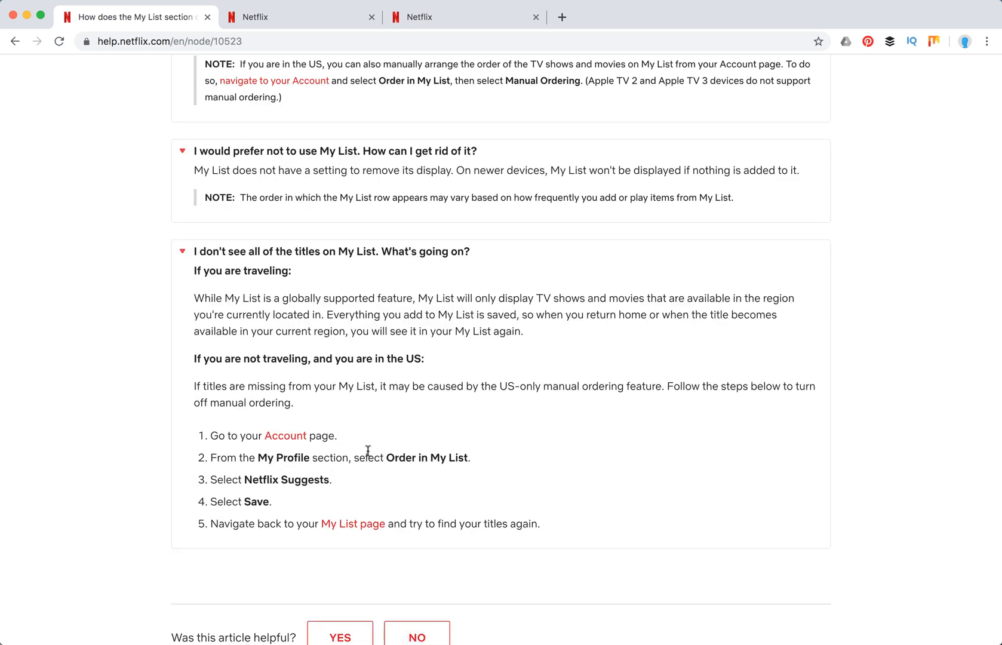
mouse_move(390, 401)
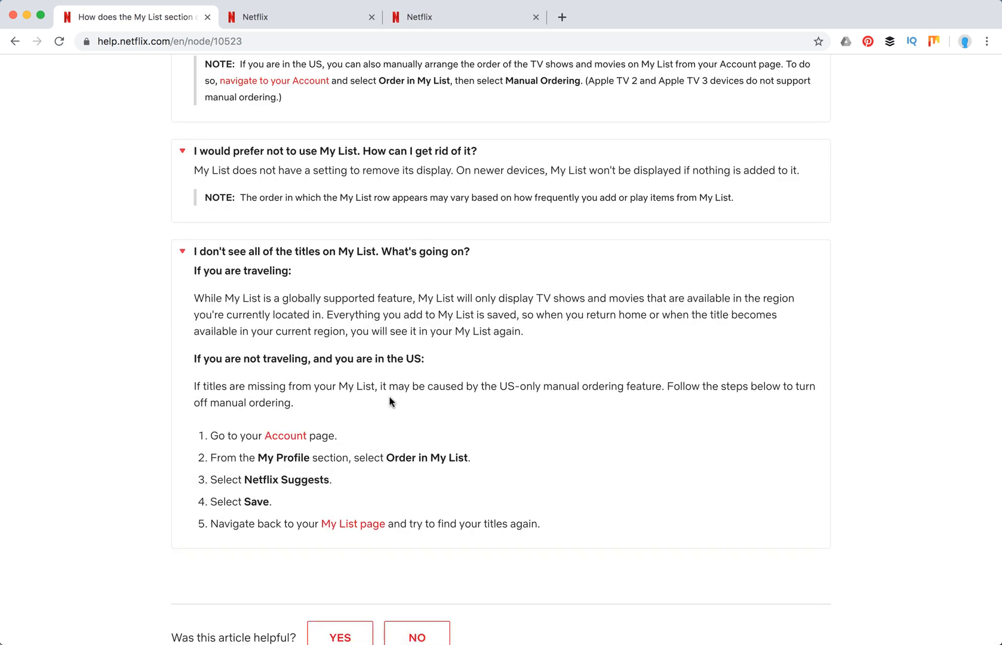
mouse_move(430, 303)
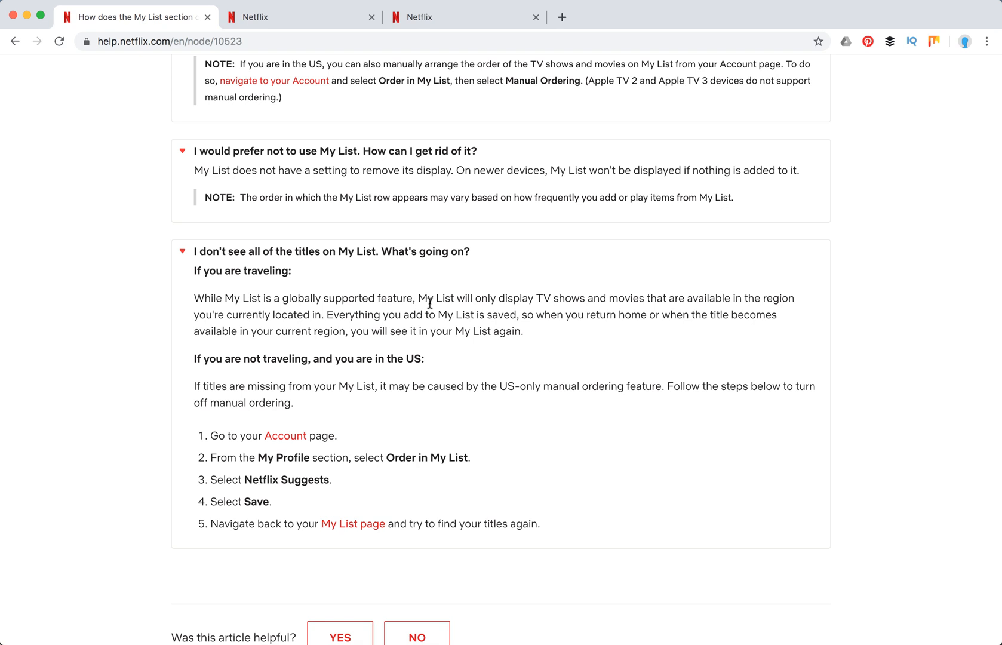
mouse_move(489, 310)
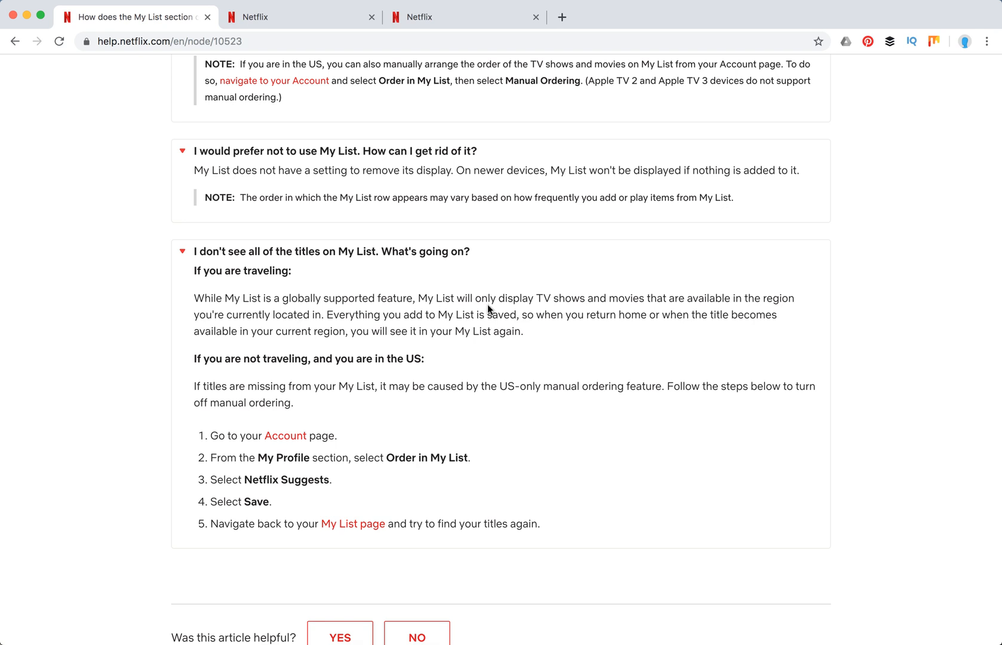
mouse_move(429, 297)
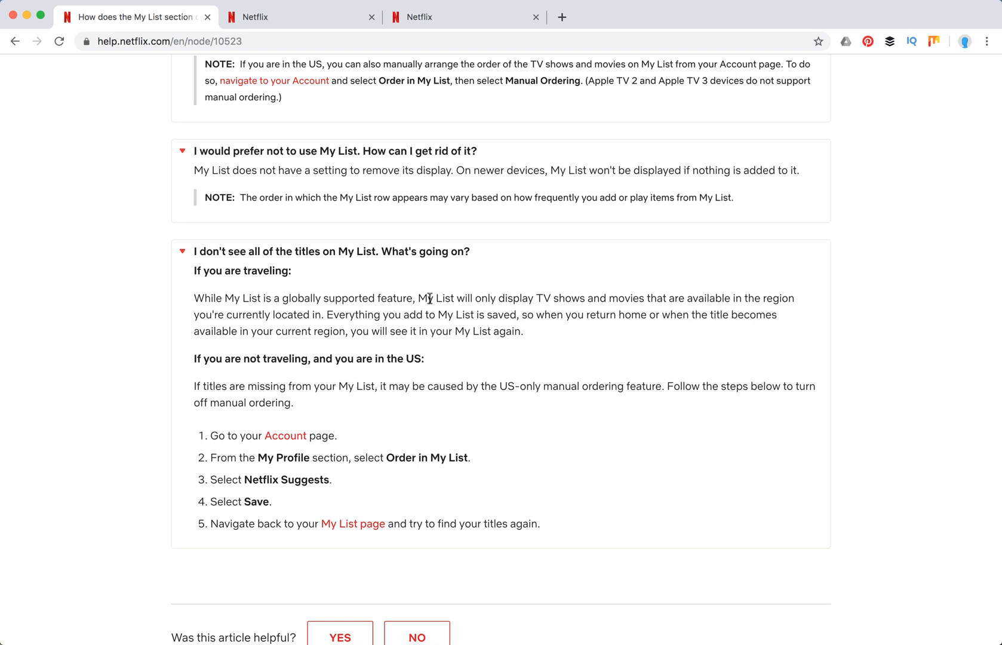
mouse_move(597, 301)
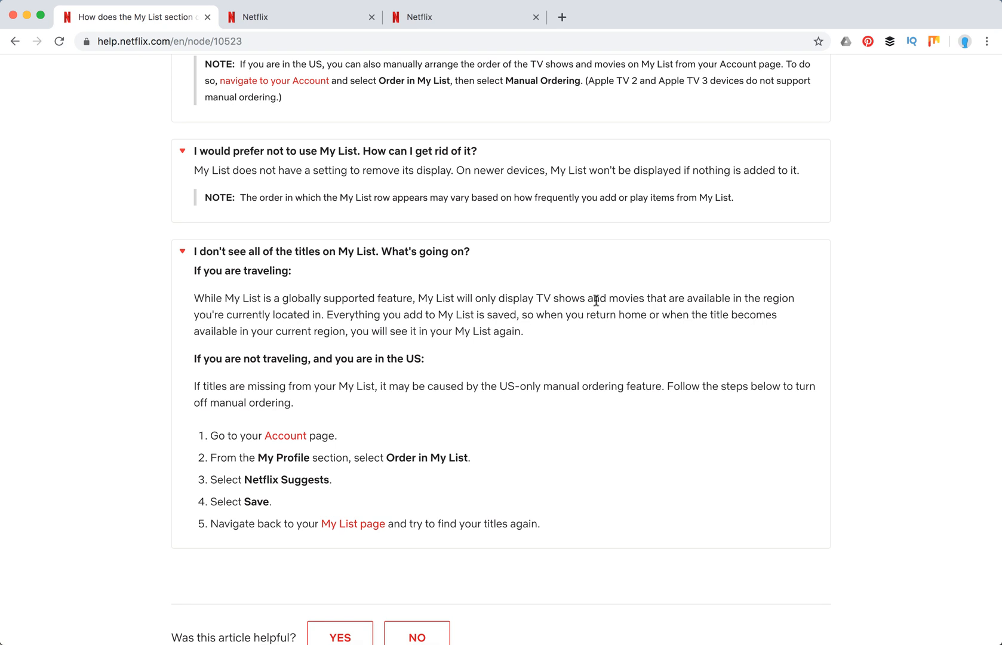
mouse_move(405, 347)
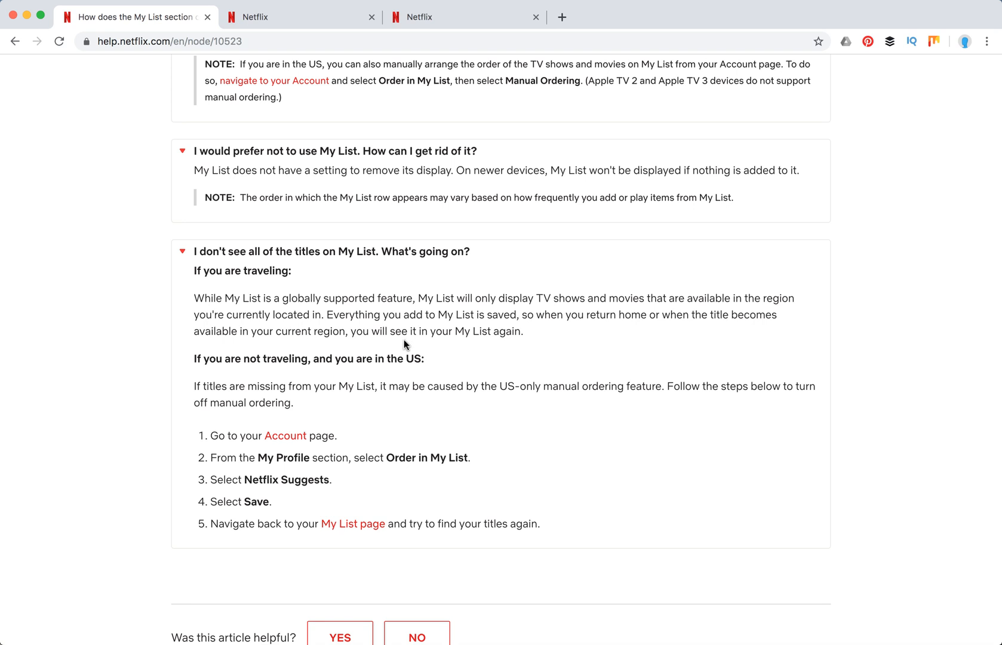